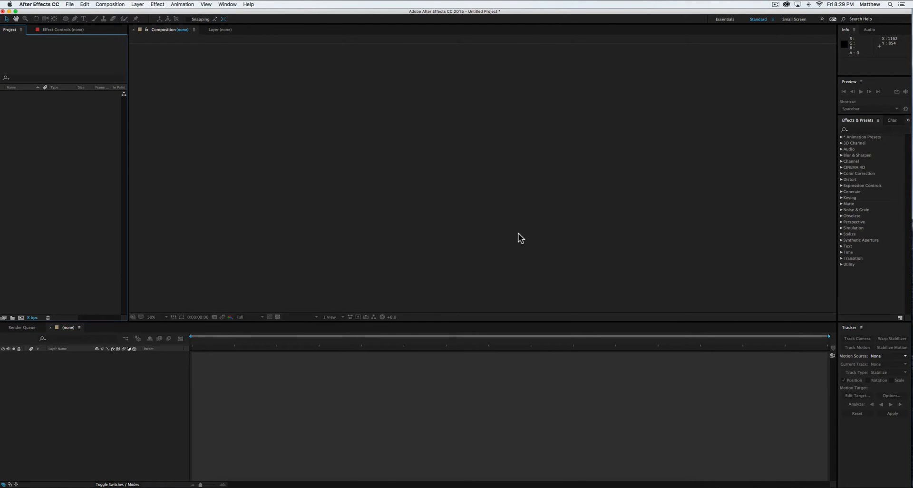
mouse_move(675, 426)
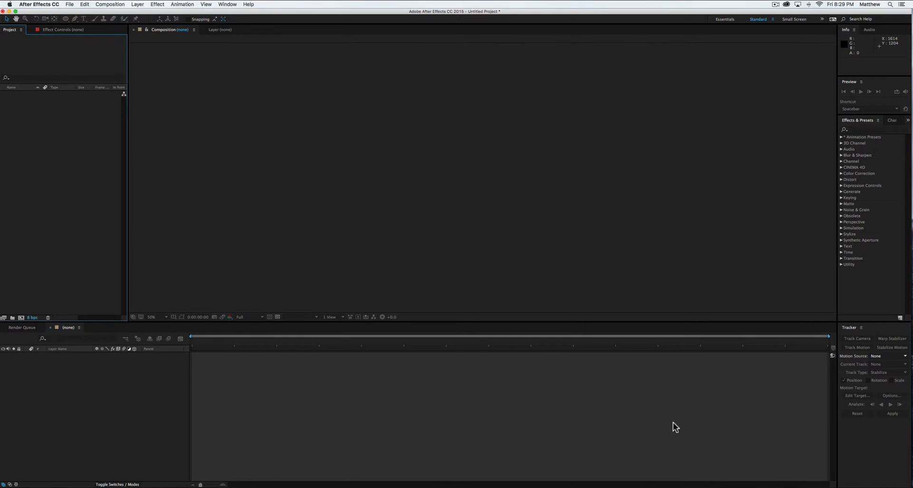
mouse_move(720, 482)
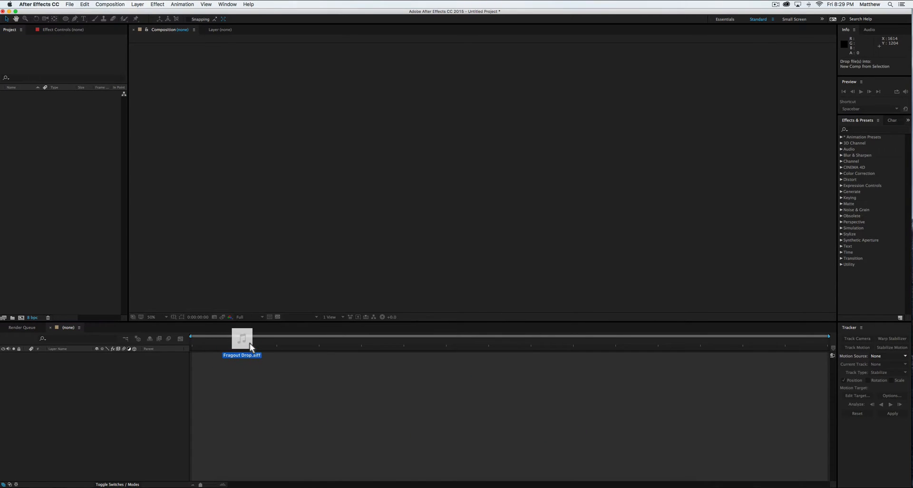
Import the Fragout Drop.aiff audio file from the desktop into the Project panel.
drag(242, 337, 67, 192)
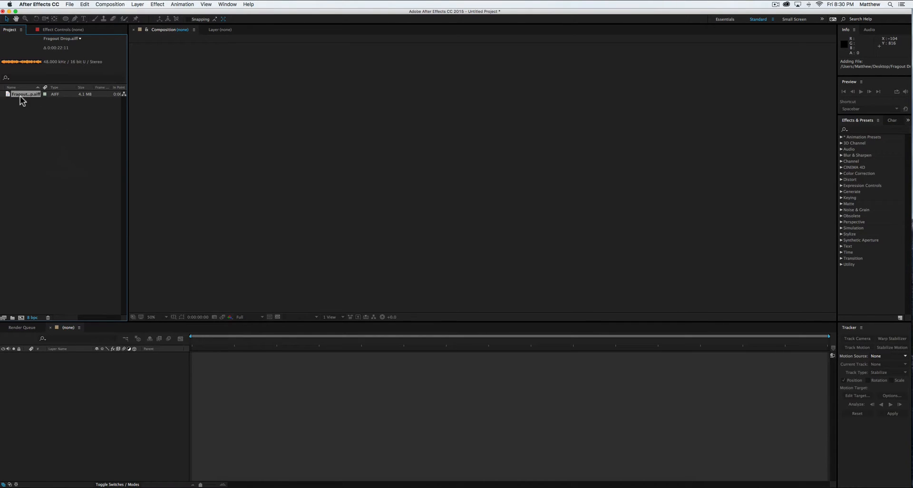
Create a Fragout Drop composition from the audio file via New Composition.
drag(26, 94, 84, 376)
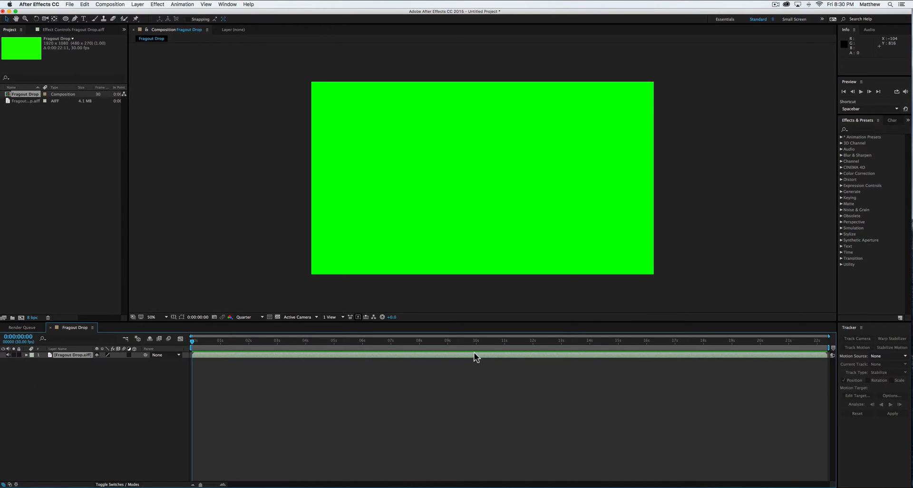
mouse_move(531, 234)
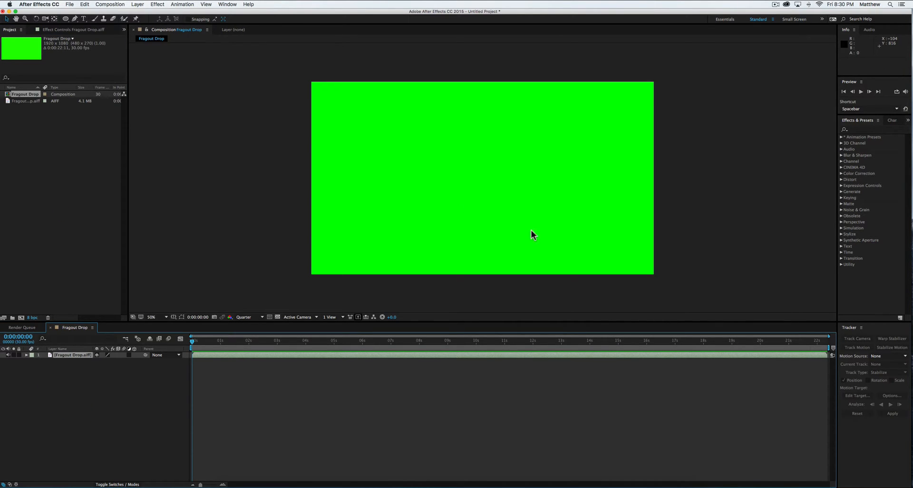
mouse_move(508, 187)
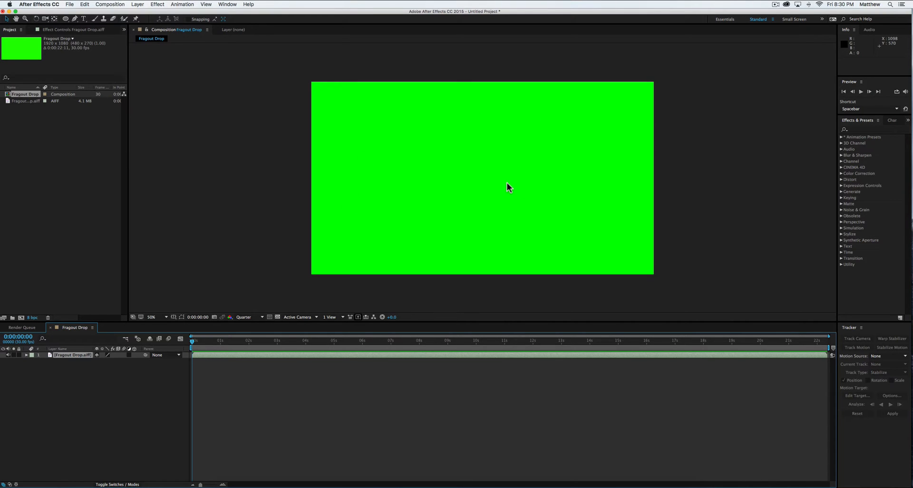
mouse_move(505, 187)
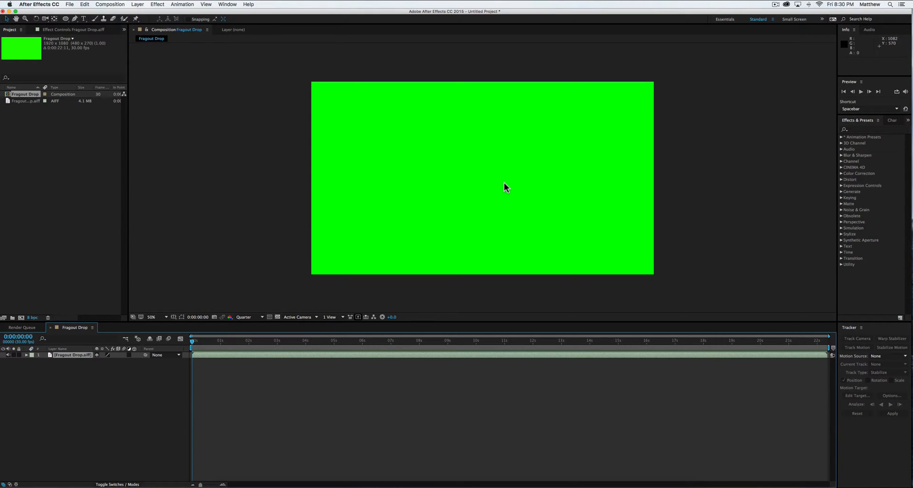
mouse_move(610, 271)
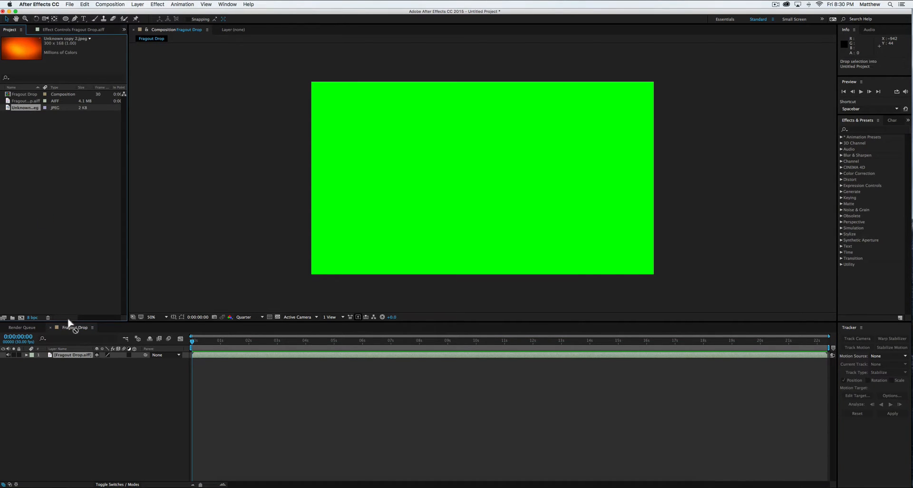
Place the orange gradient JPEG into the timeline beneath the audio layer.
drag(23, 50, 482, 177)
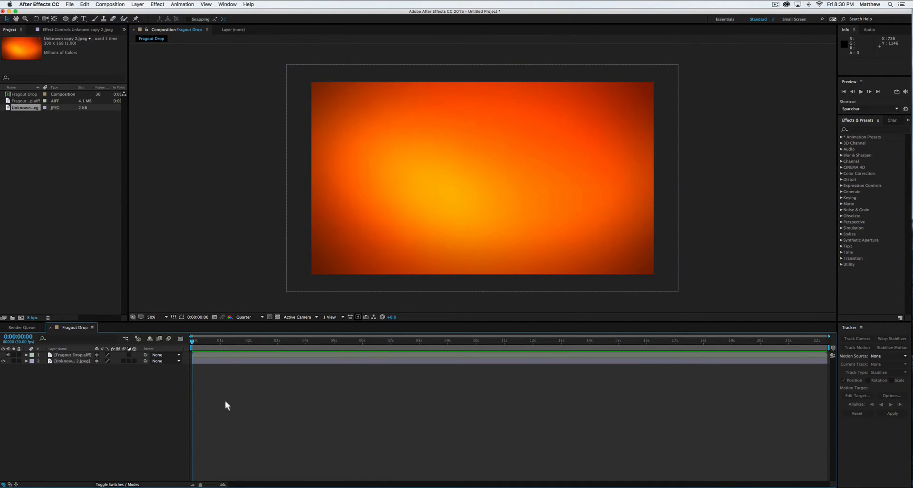
mouse_move(97, 405)
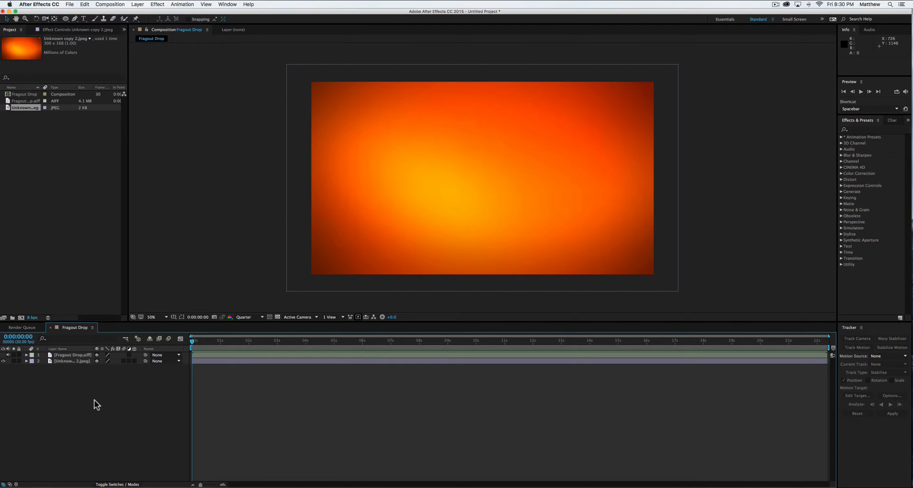
Add a black solid named Audio, then undo an accidental move of it.
right_click(117, 396)
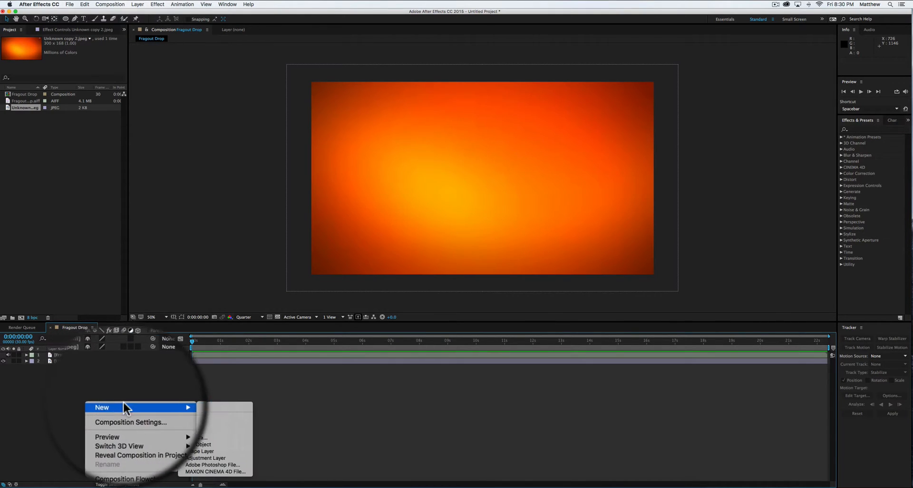
click(201, 437)
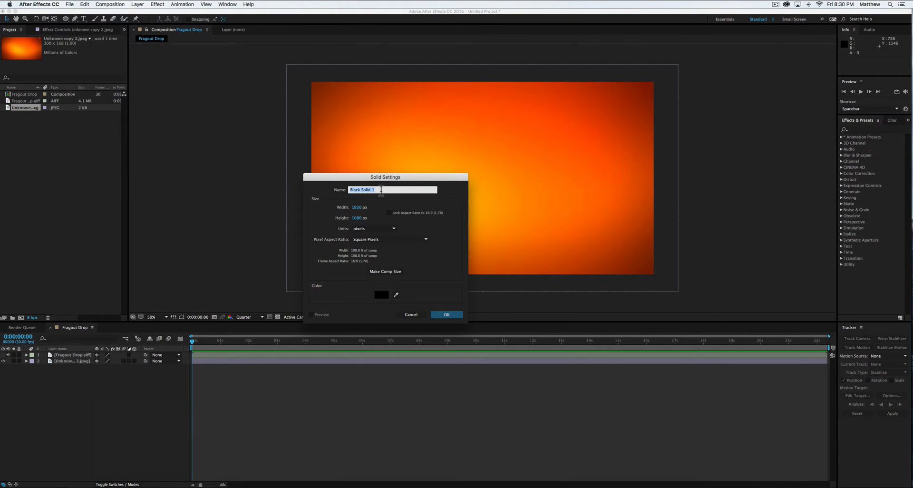
text(Audio)
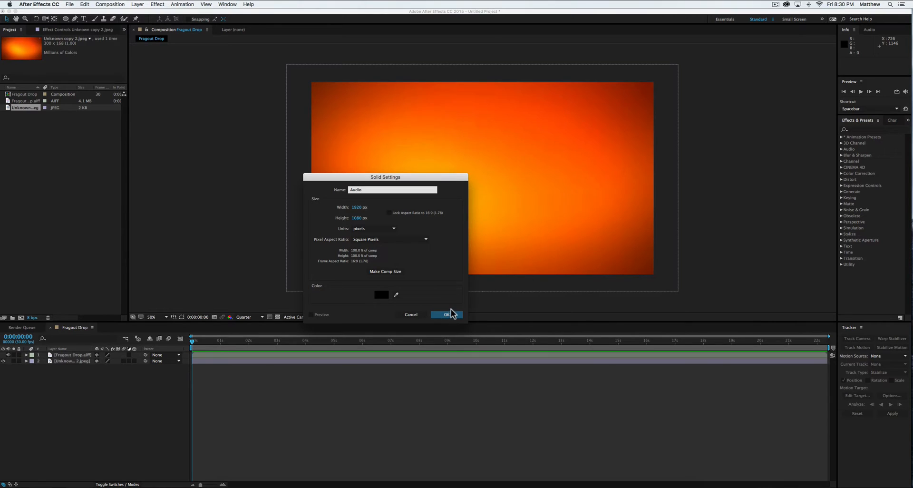
click(446, 314)
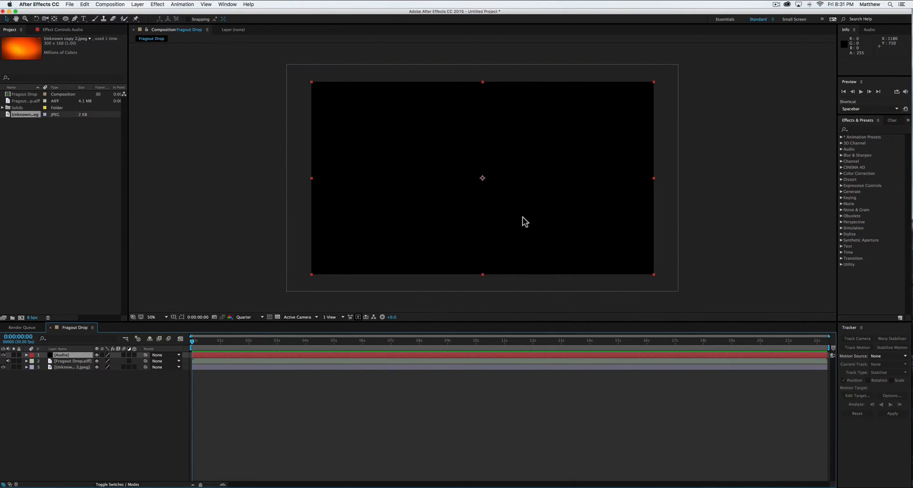
mouse_move(750, 138)
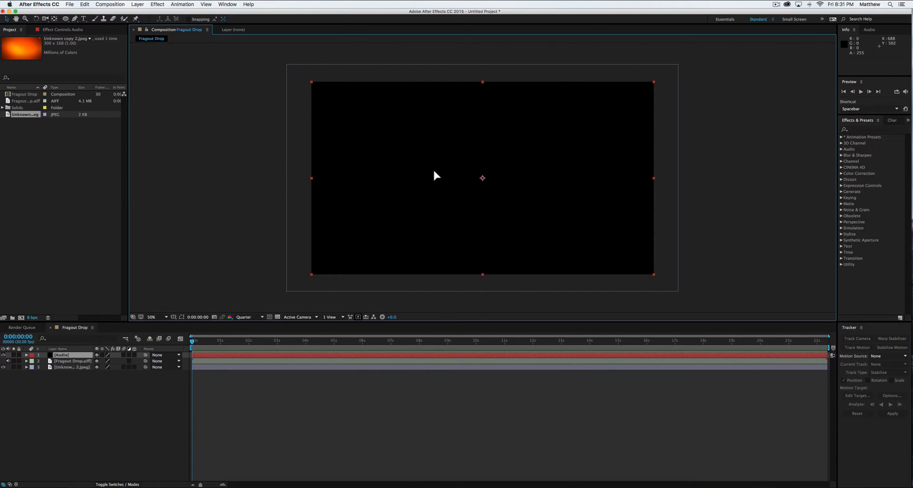
drag(437, 176, 467, 216)
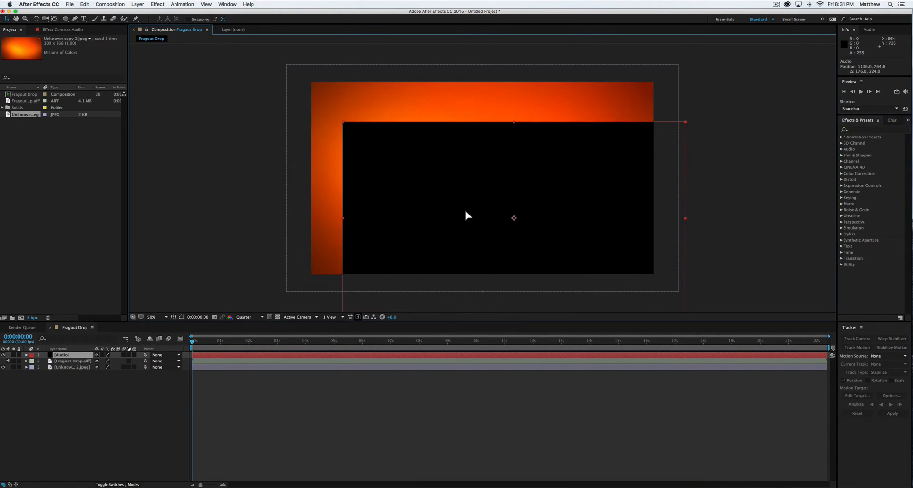
key(cmd+z)
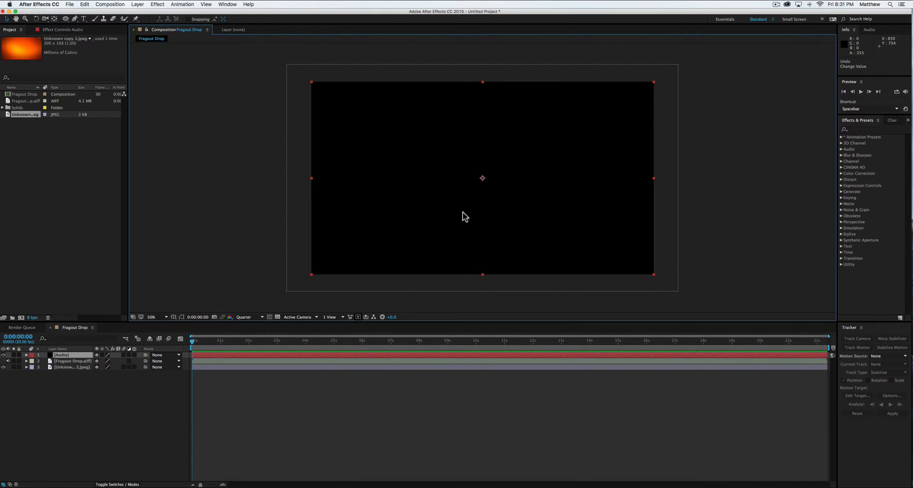
mouse_move(158, 4)
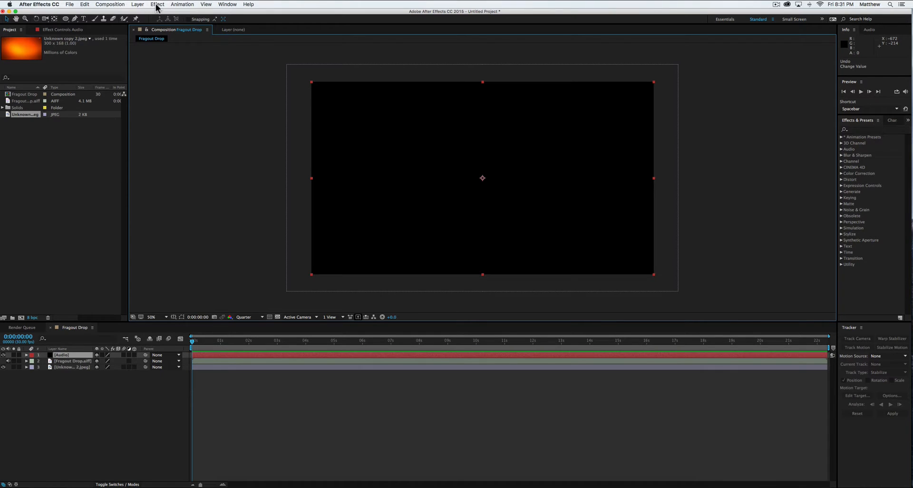
Apply Effect > Generate > Audio Spectrum to the Audio solid.
click(158, 4)
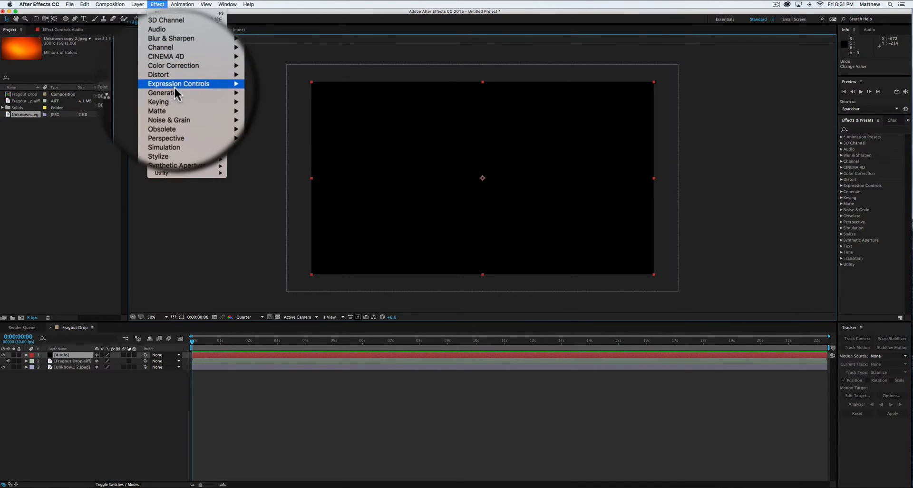
mouse_move(192, 91)
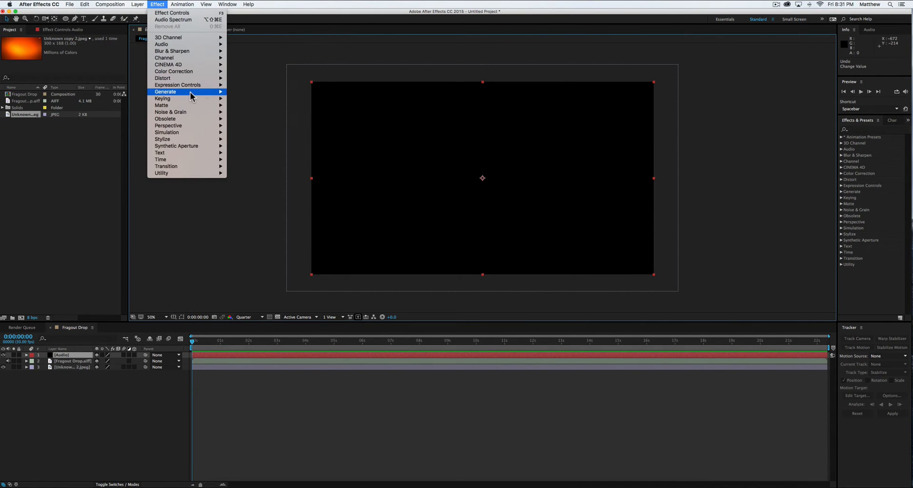
click(166, 91)
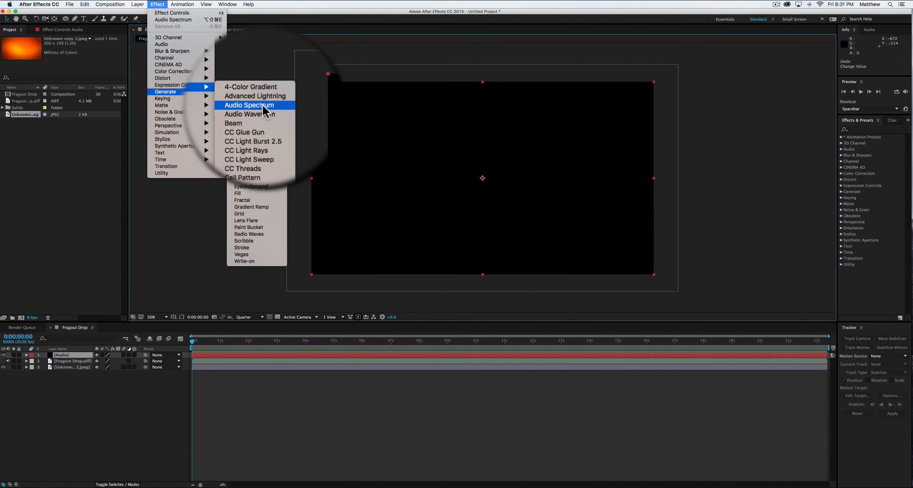
click(245, 105)
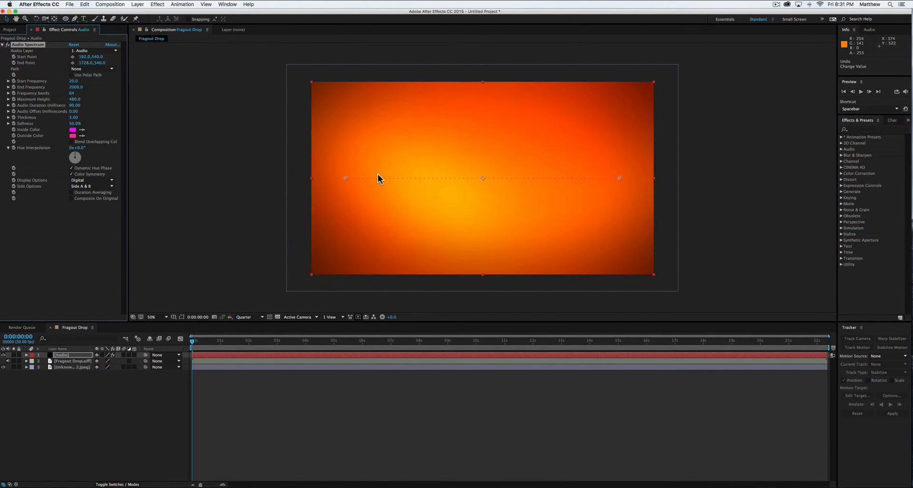
mouse_move(389, 185)
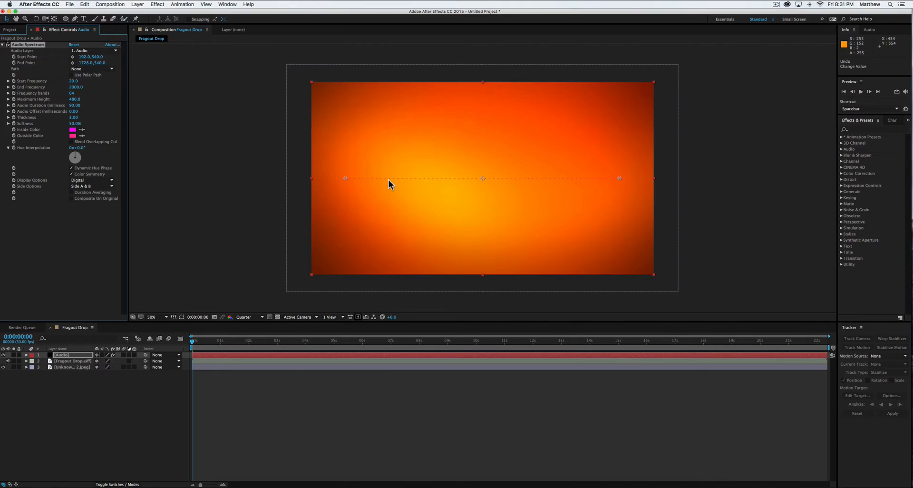
mouse_move(374, 198)
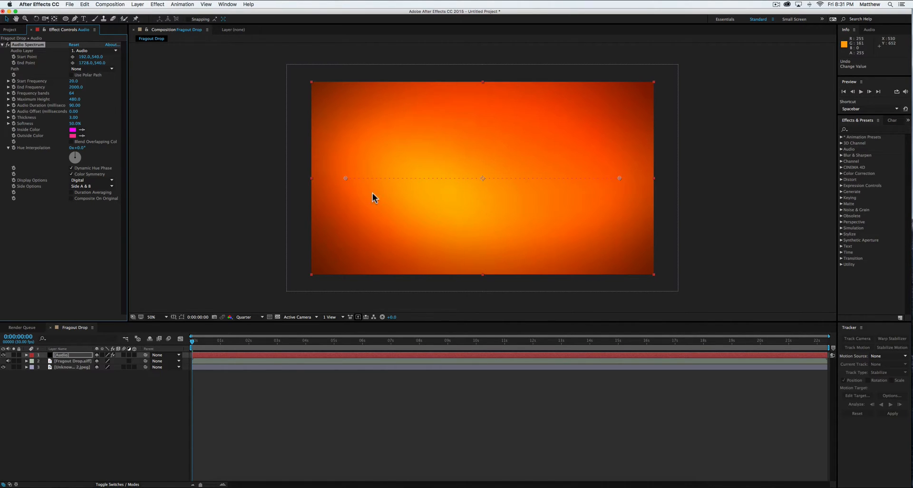
mouse_move(58, 121)
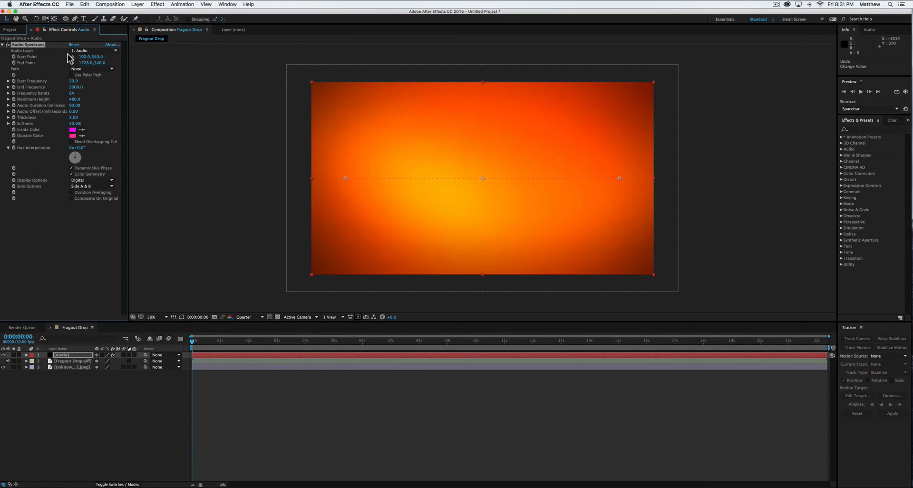
Set the Audio Spectrum's Audio Layer to Fragout Drop.aiff.
click(93, 51)
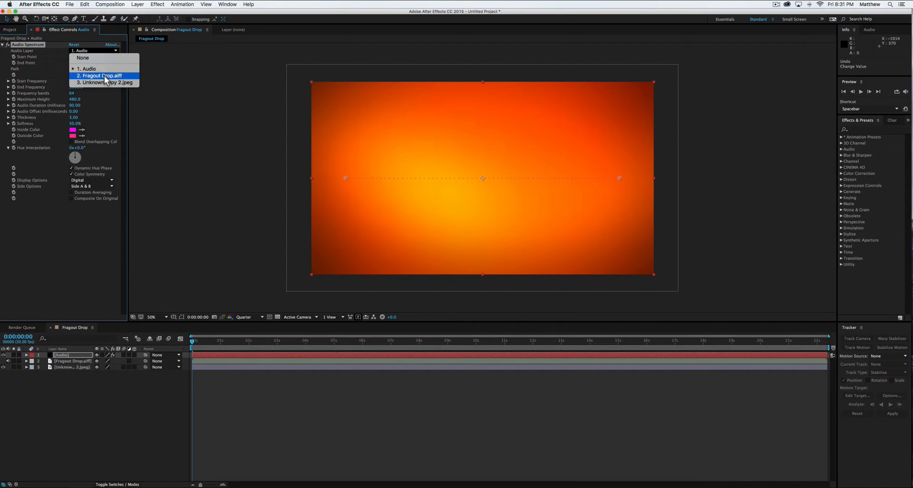
click(103, 76)
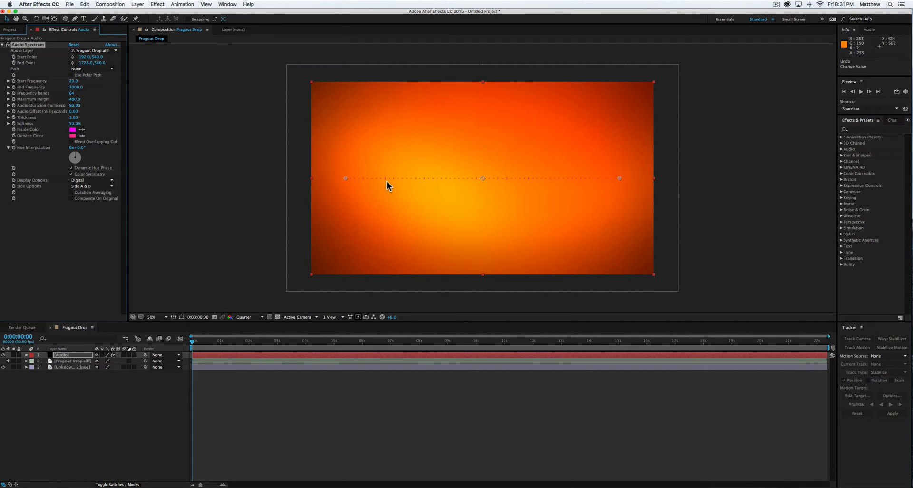
mouse_move(350, 185)
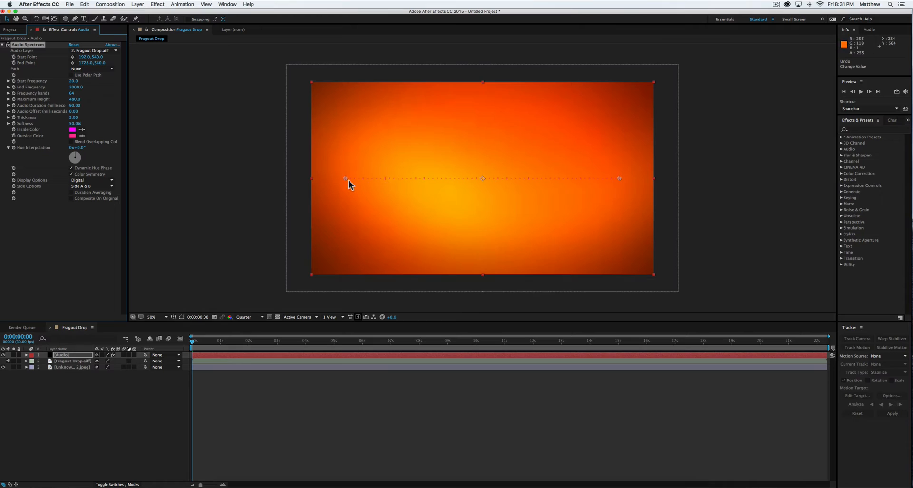
mouse_move(75, 99)
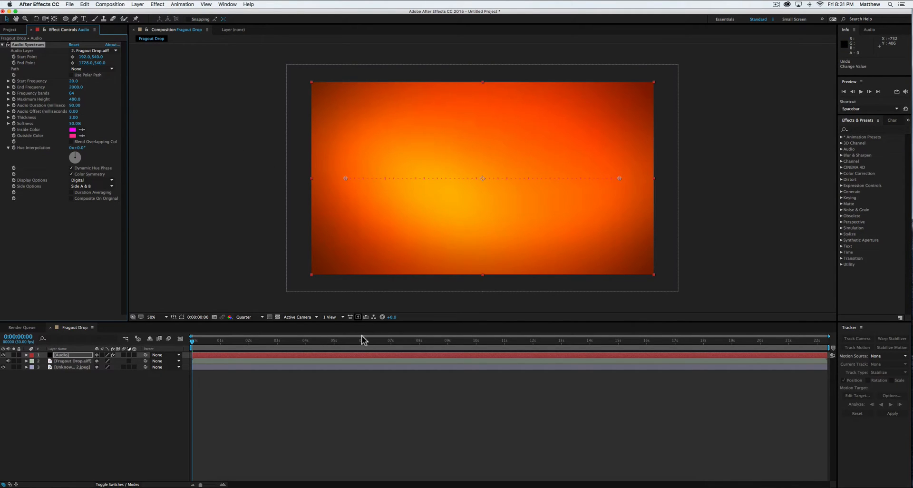
click(407, 340)
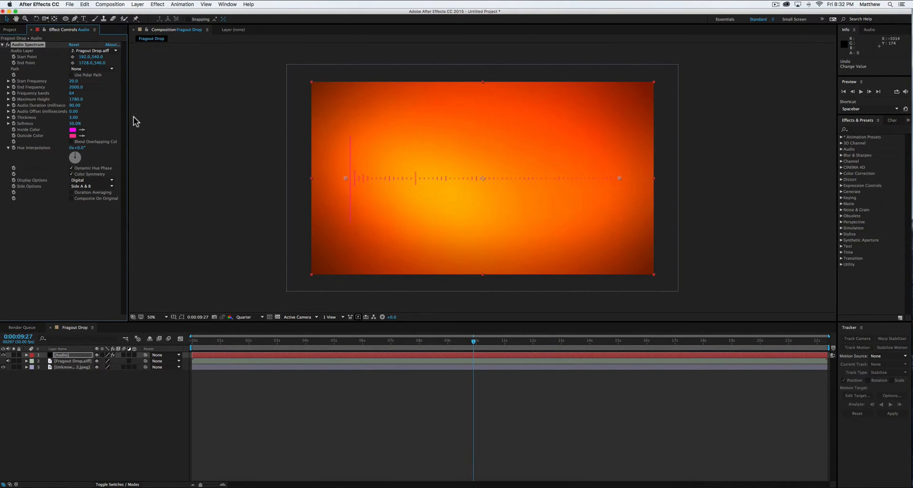
mouse_move(361, 196)
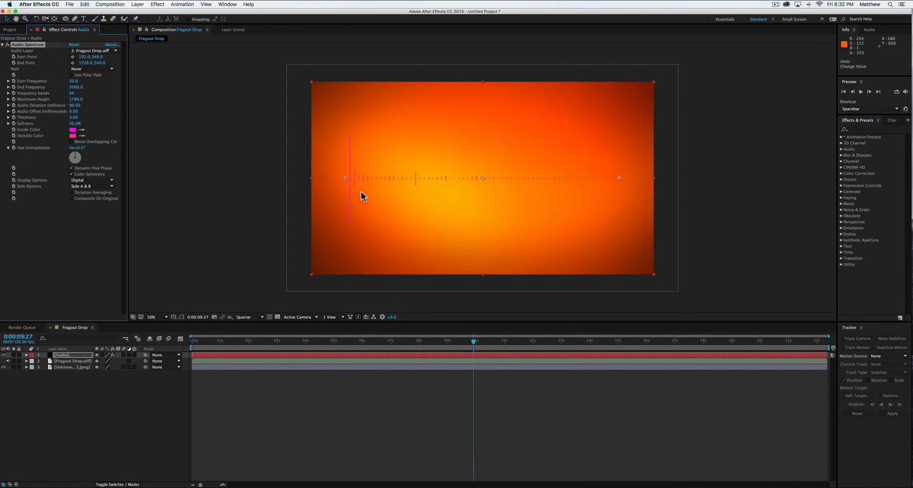
mouse_move(99, 123)
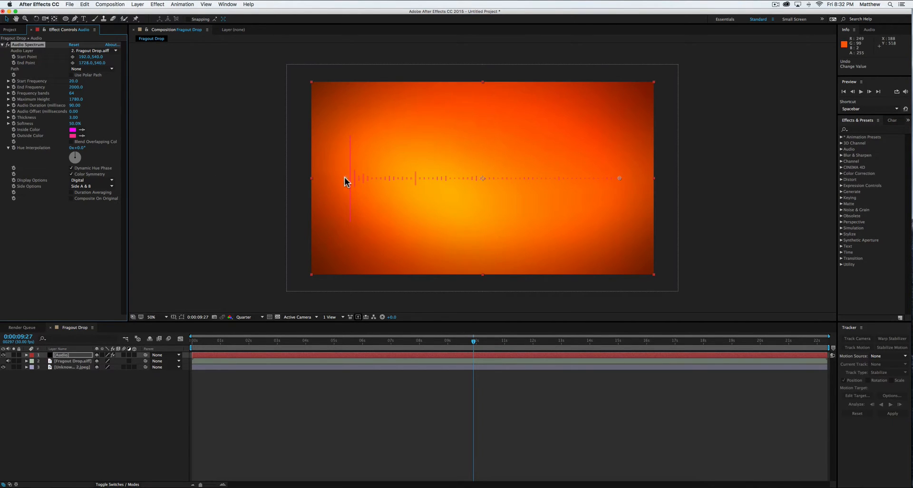
mouse_move(75, 99)
text(500)
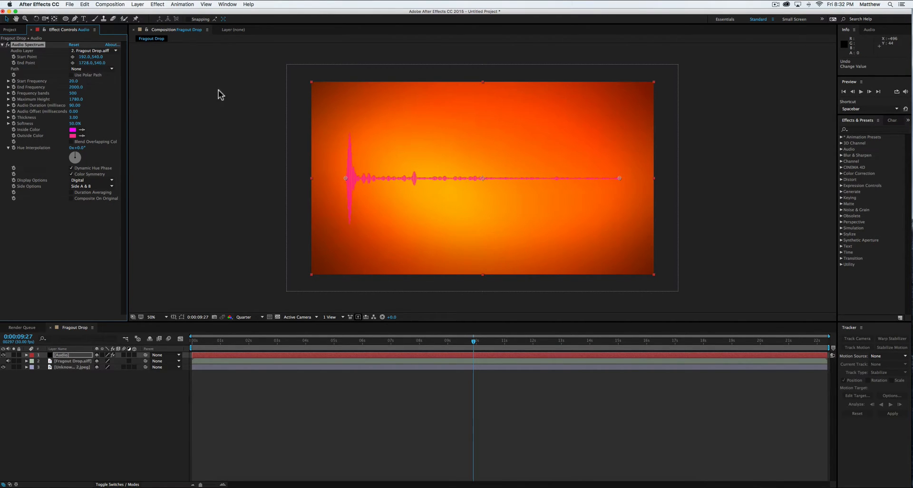
mouse_move(115, 130)
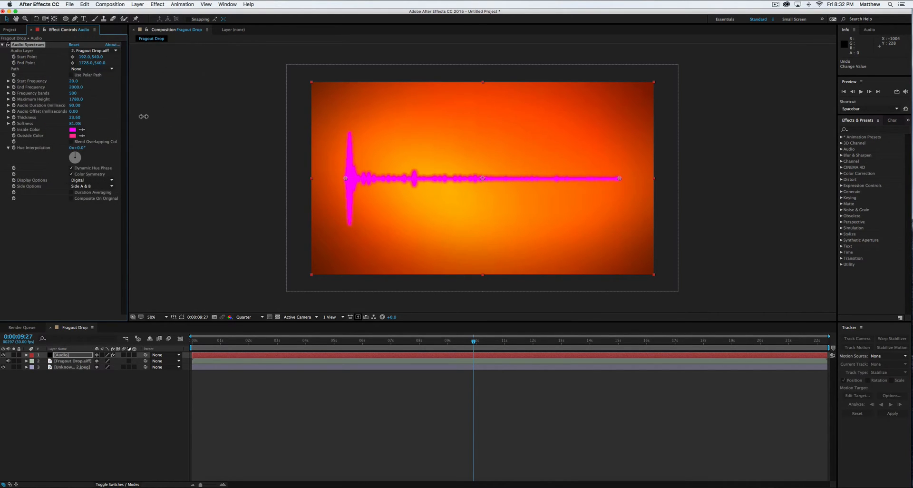
mouse_move(475, 198)
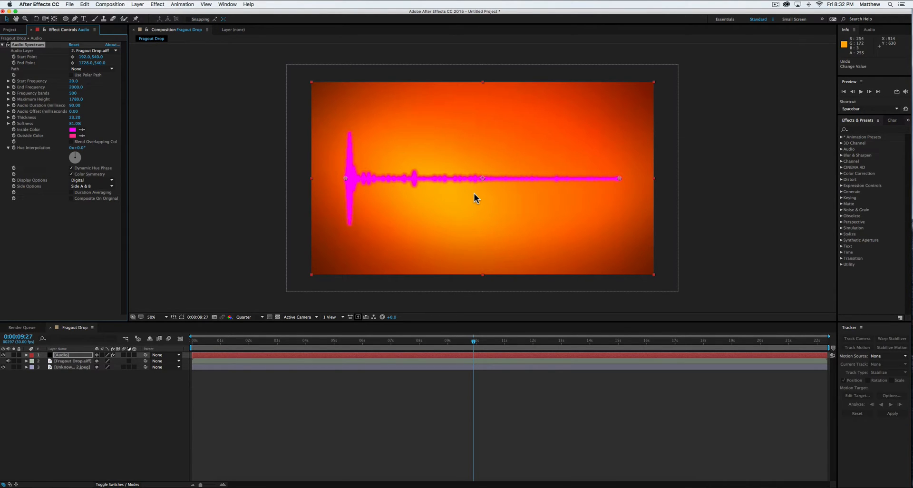
mouse_move(361, 156)
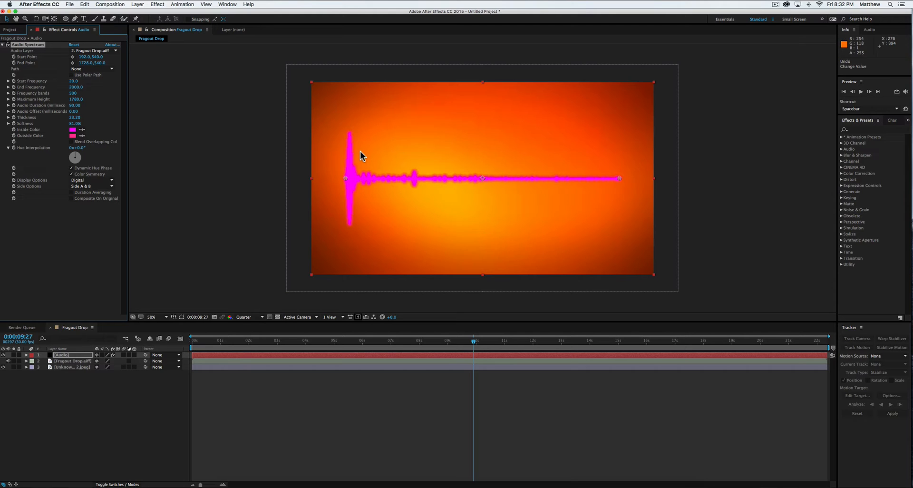
mouse_move(131, 147)
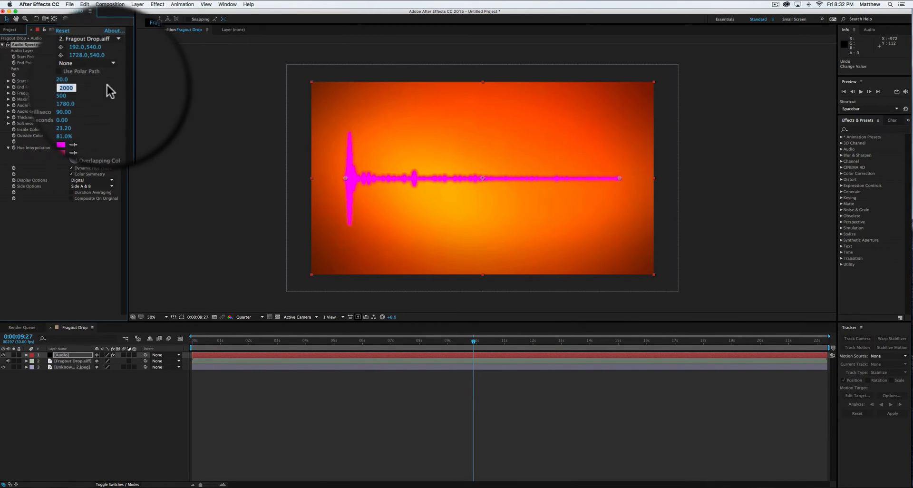
Enter 350 as the spectrum's End Frequency in Effect Controls.
text(40)
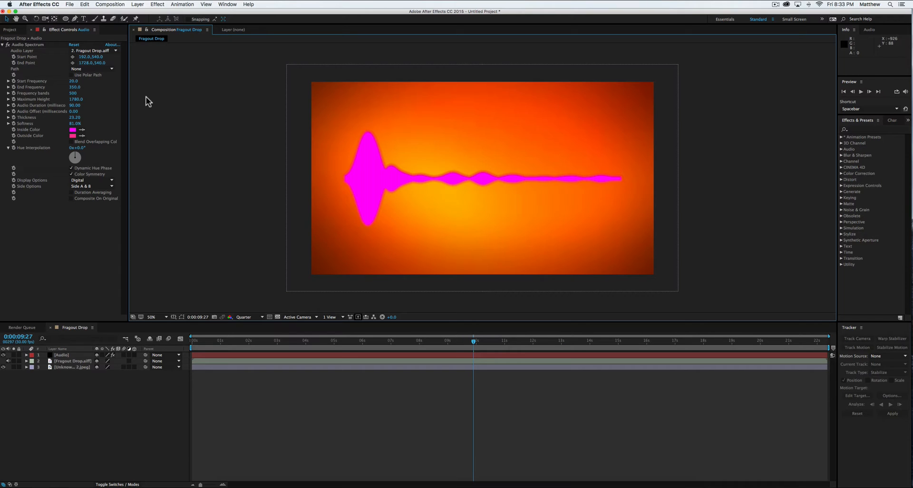
mouse_move(84, 94)
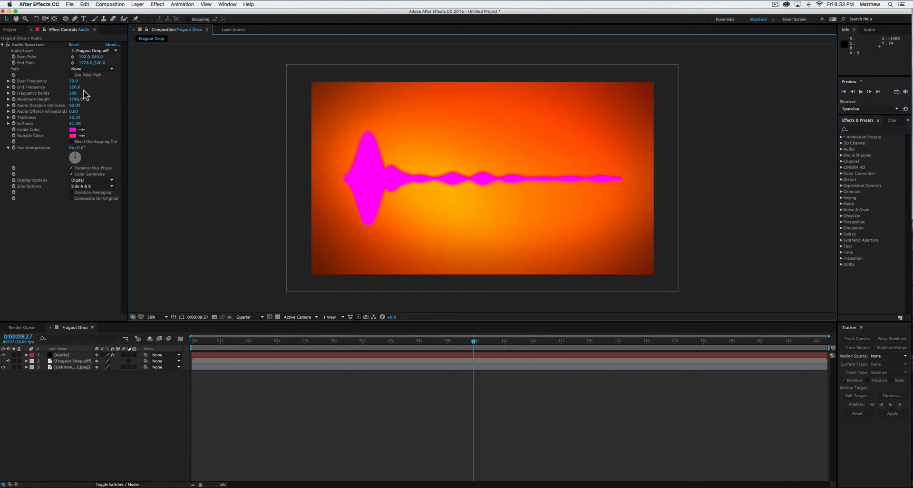
mouse_move(70, 114)
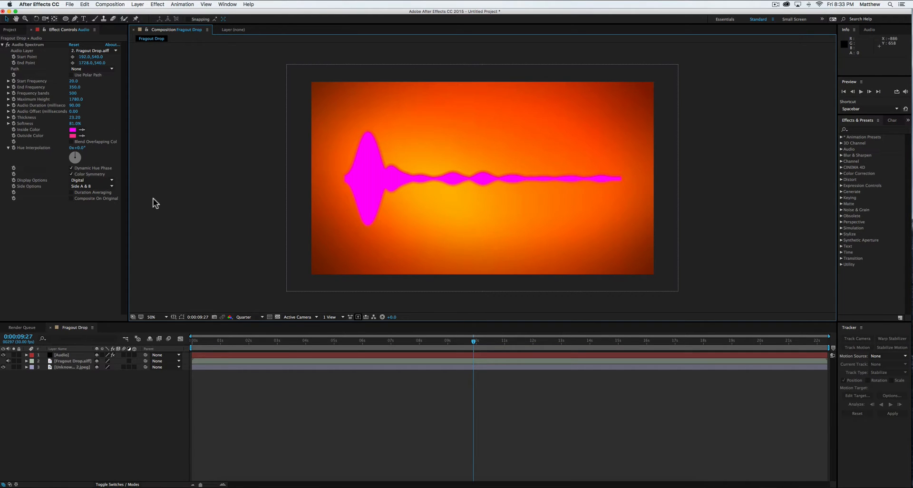
mouse_move(300, 343)
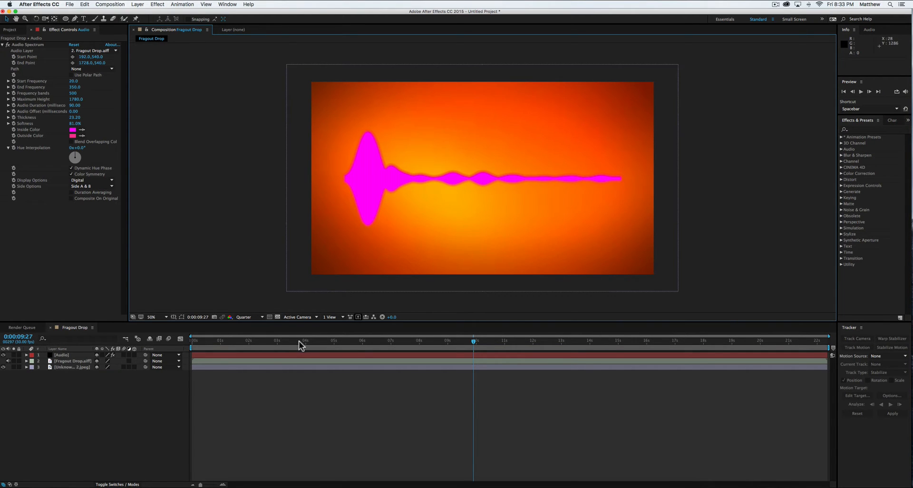
Move the time indicator earlier and play back to preview the spectrum.
click(255, 340)
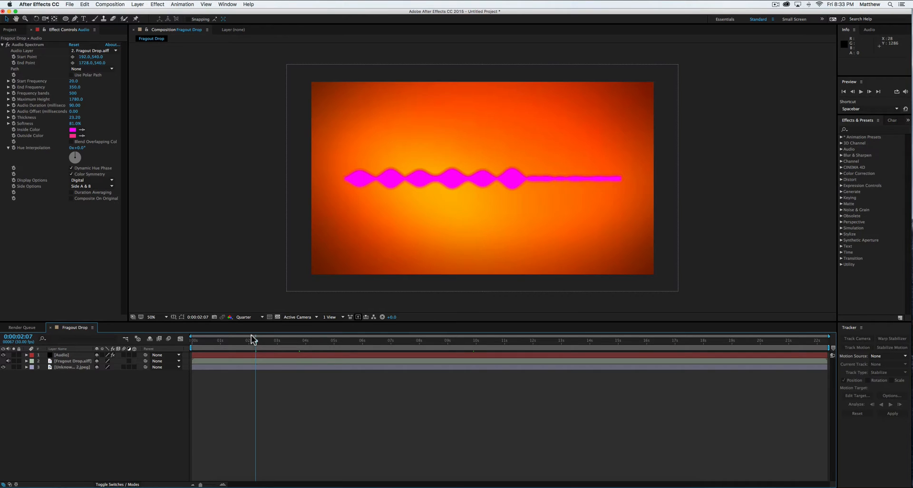
key(space)
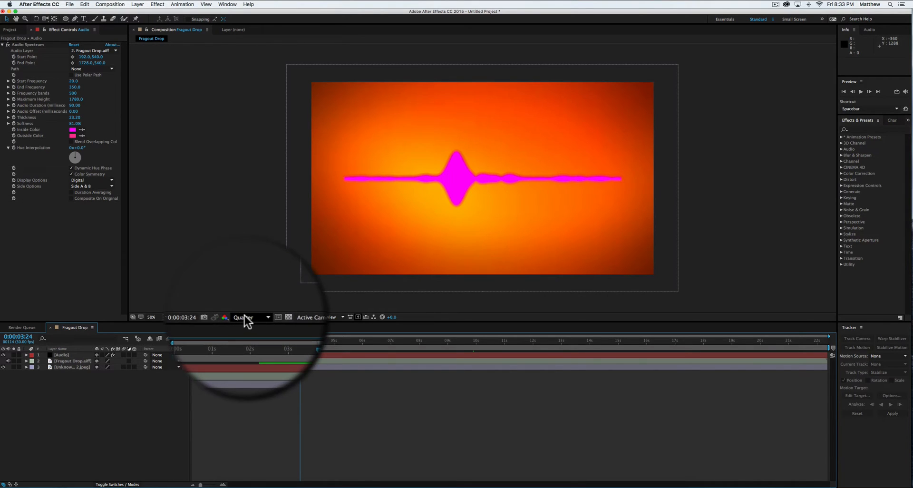
click(249, 317)
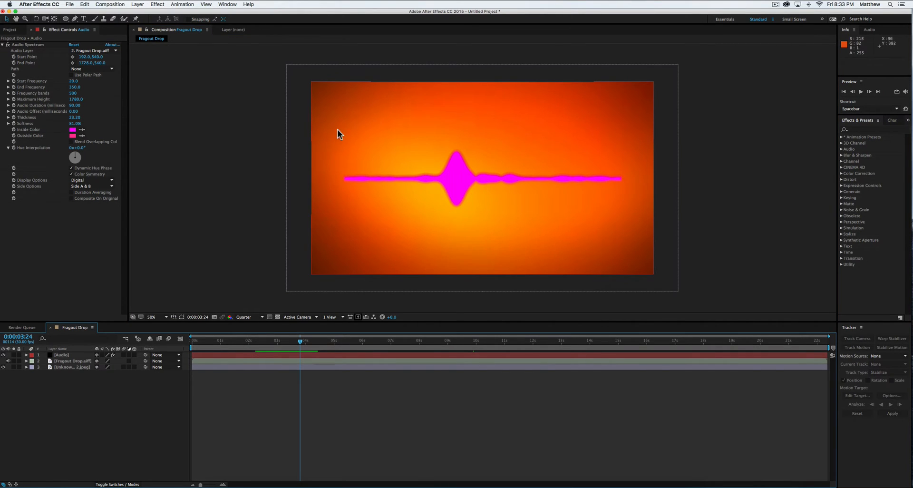
mouse_move(522, 200)
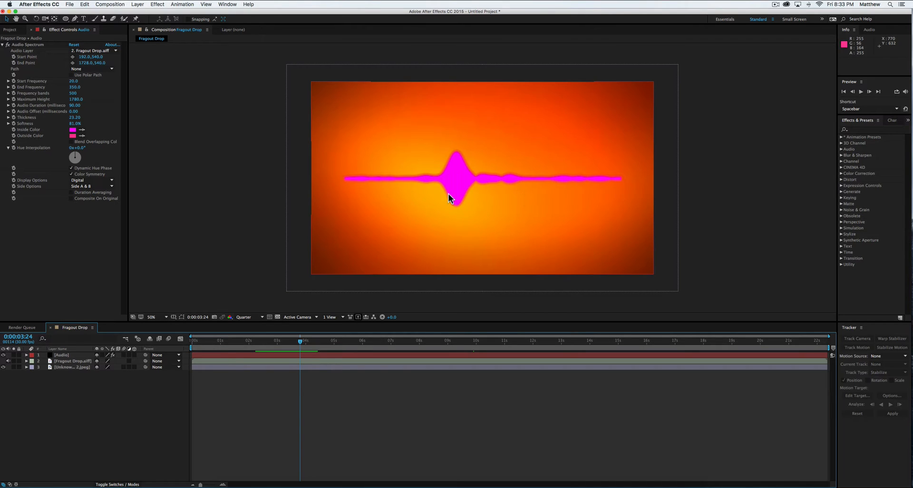
mouse_move(481, 184)
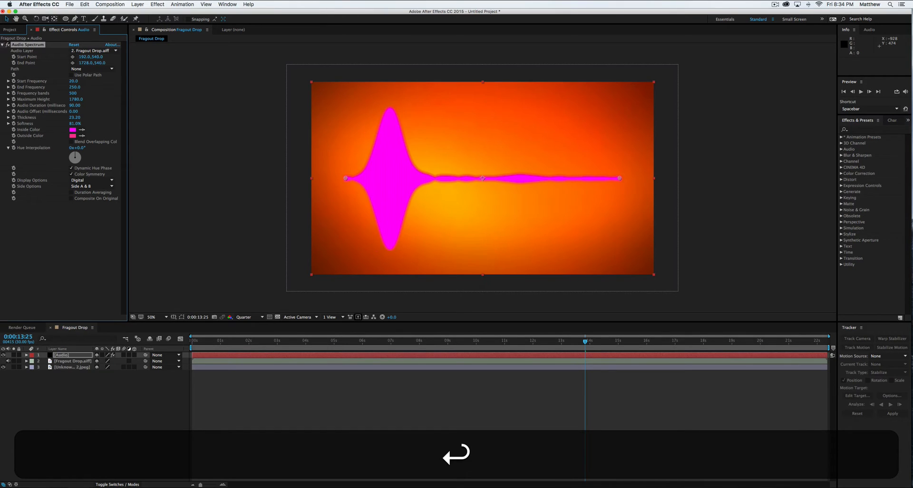
Change End Frequency to 250, then 200, and scrub the timeline to check.
click(74, 86)
text(200)
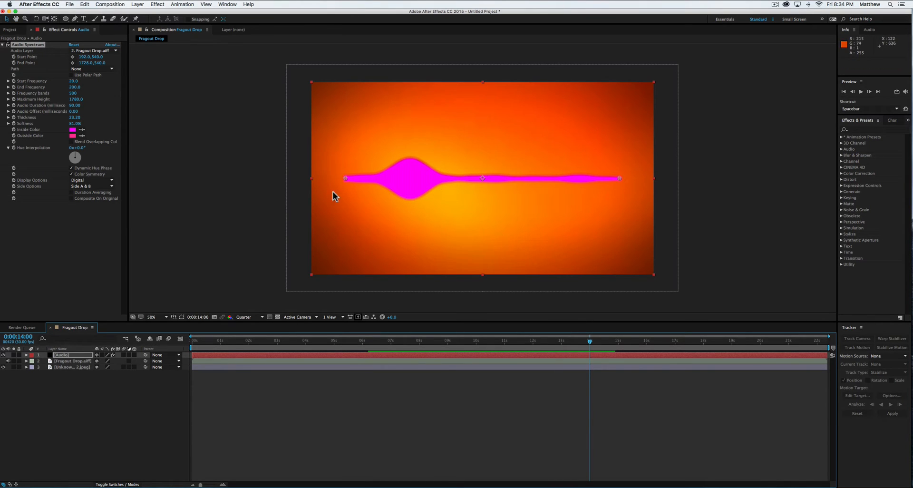
mouse_move(317, 143)
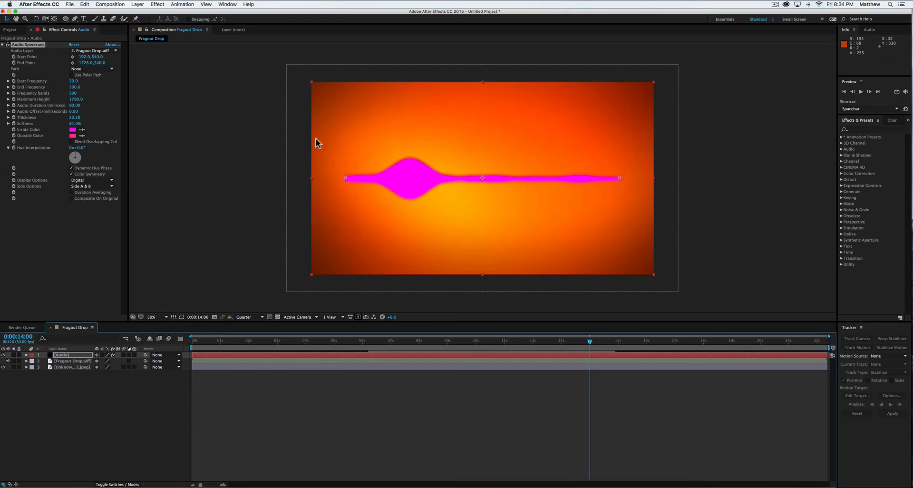
click(76, 87)
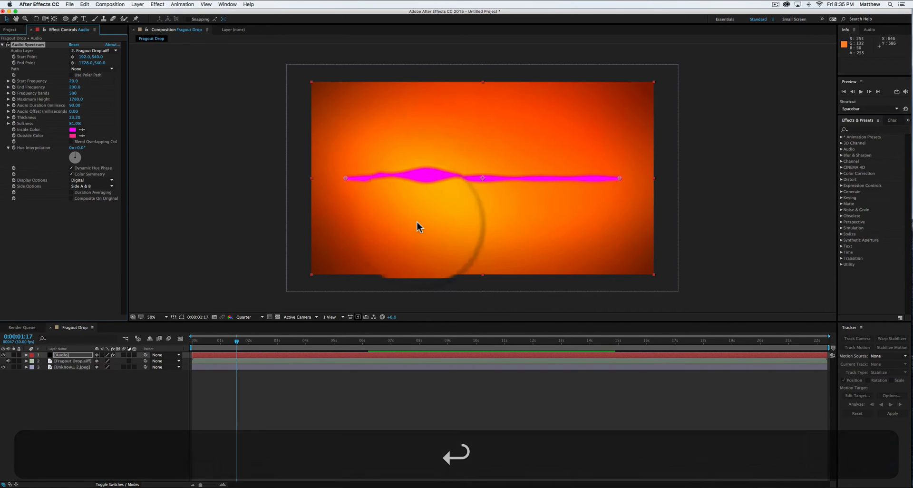
click(543, 340)
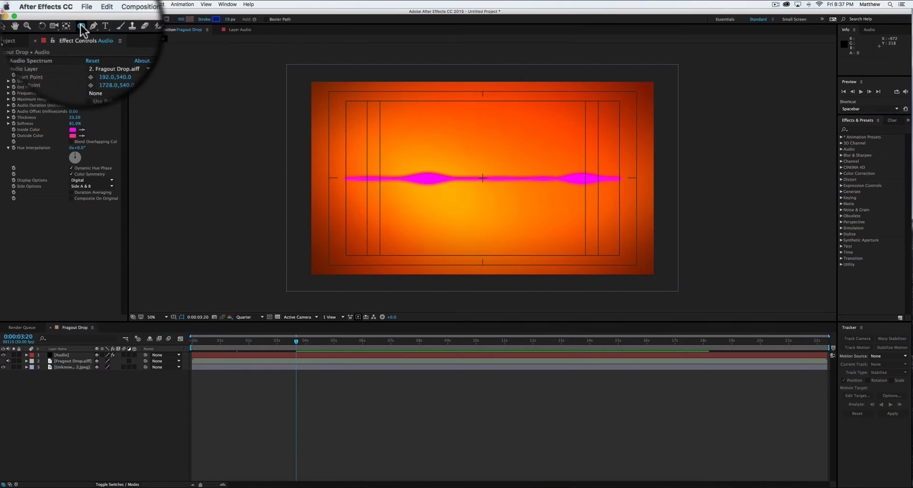
Select the Ellipse Tool and turn on Title/Action Safe guides from Grid and Guide Options.
key(q)
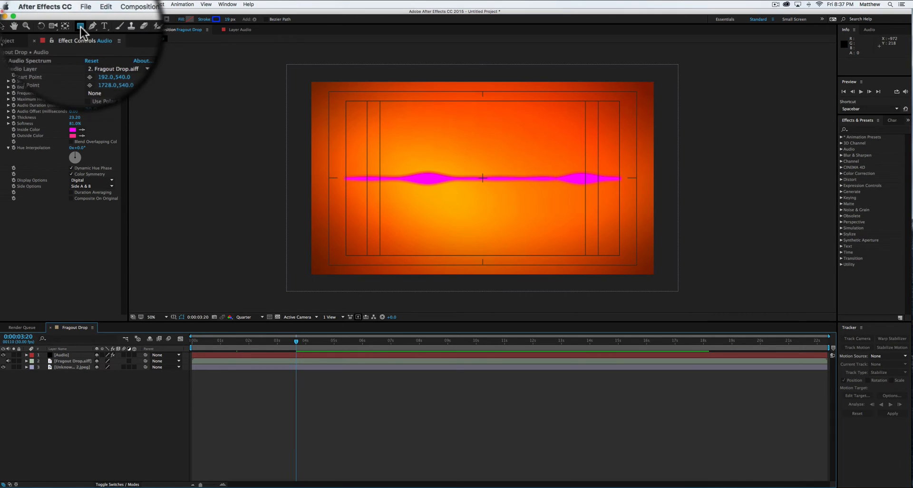
key(q)
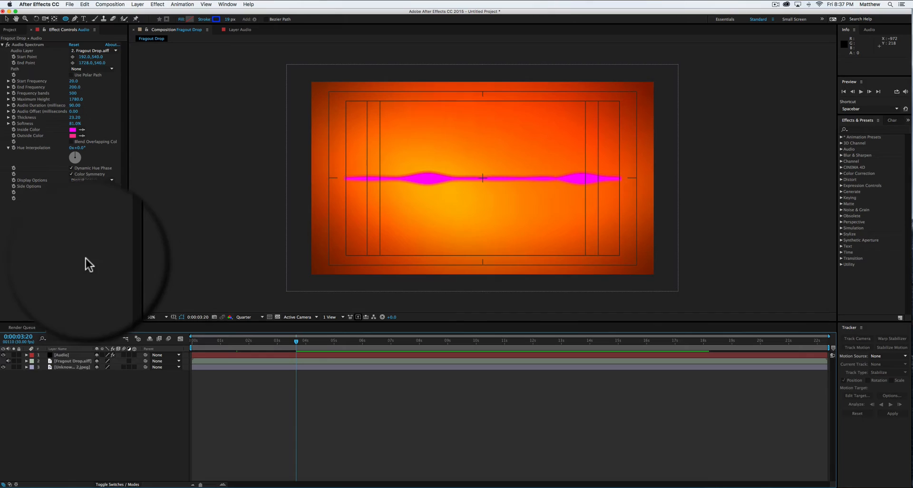
click(62, 354)
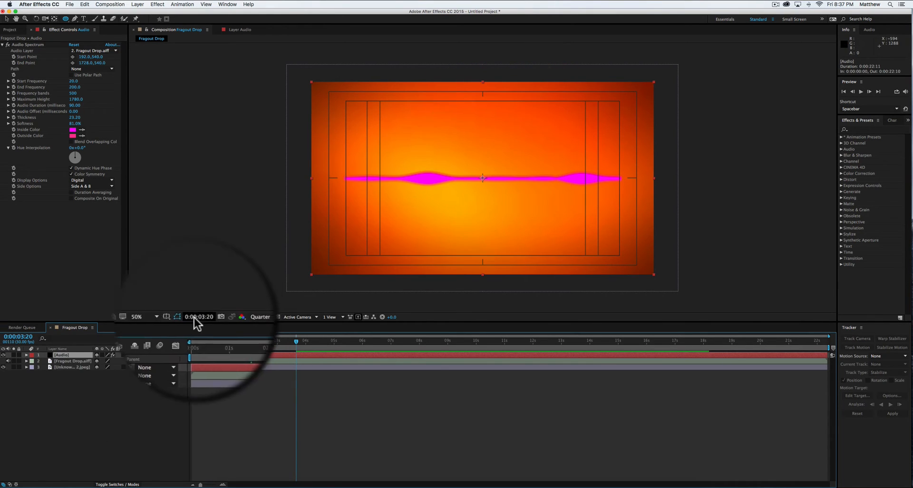
click(178, 316)
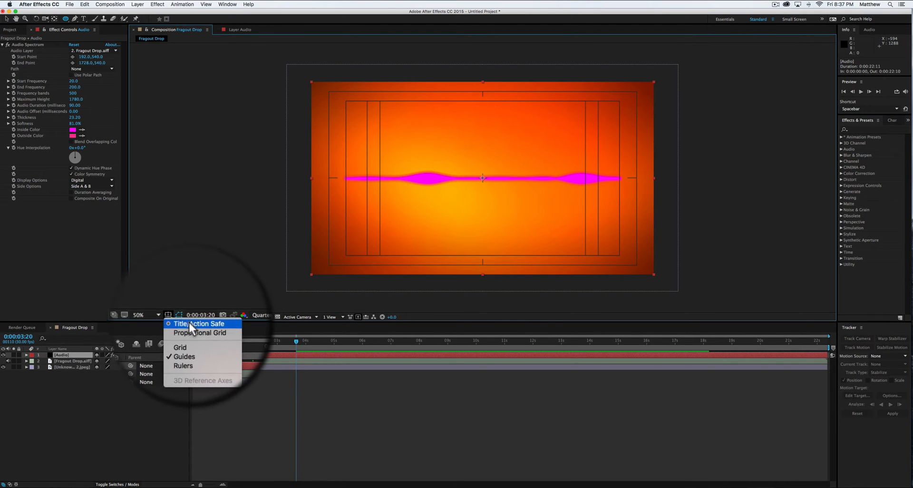
click(199, 324)
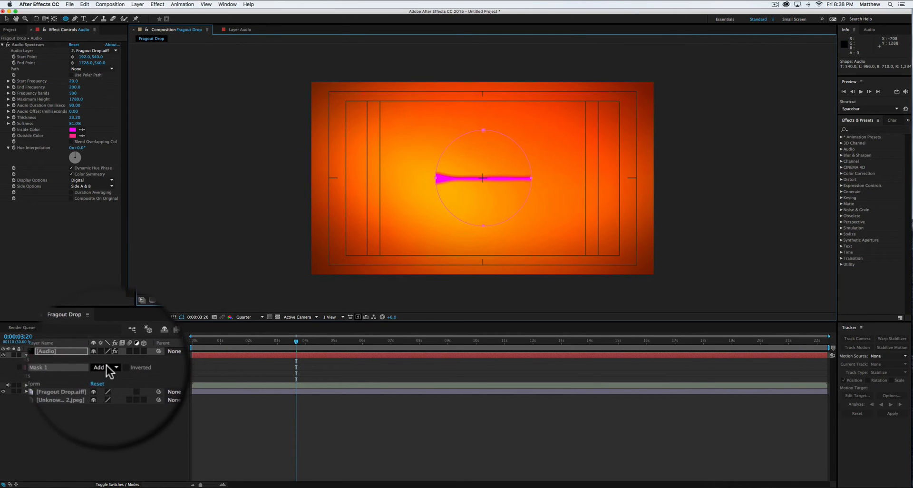
Switch the circular Mask 1 blending mode to None so the full spectrum shows.
click(107, 368)
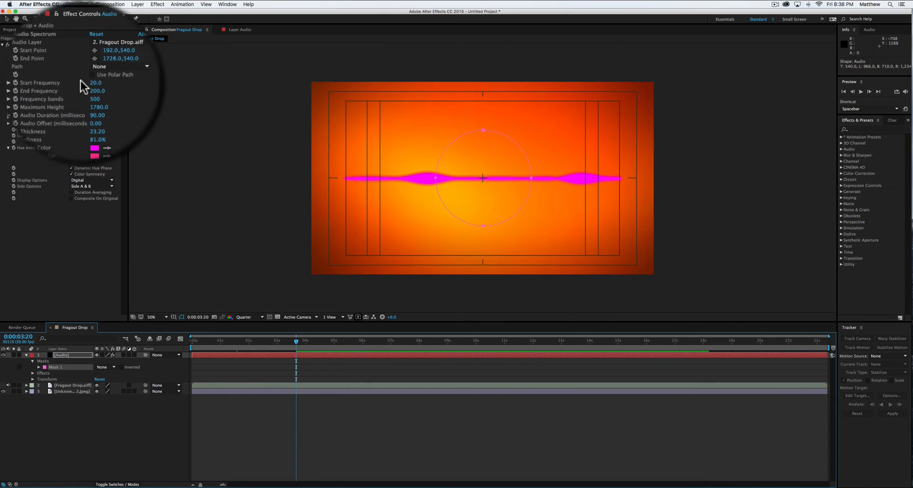
Set the Audio Spectrum Path to Mask 1 and Side Options to a single side.
click(98, 66)
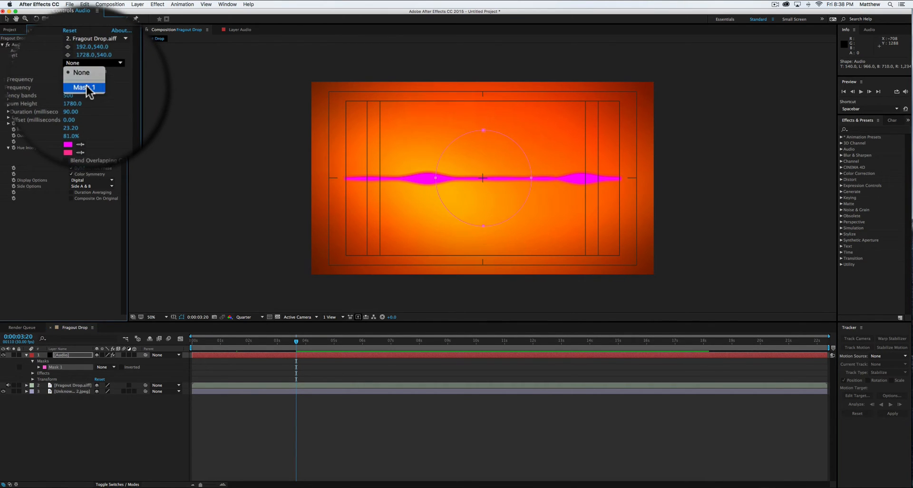
click(84, 88)
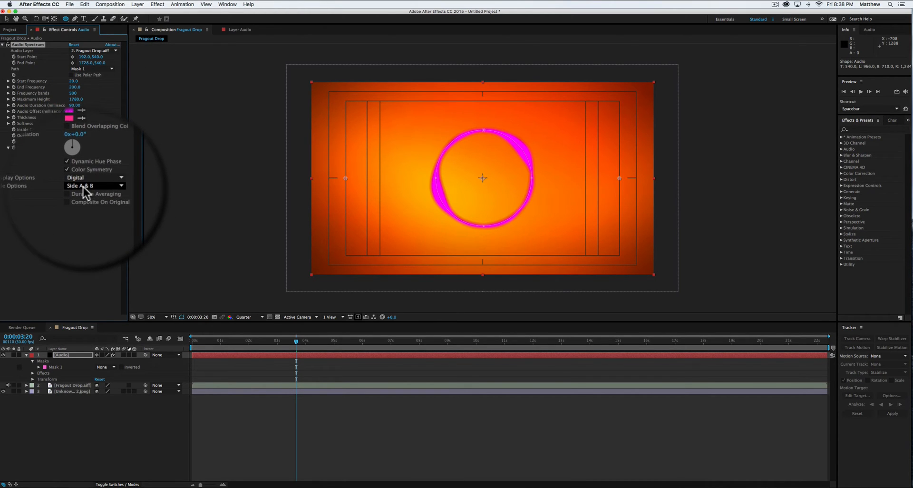
click(94, 185)
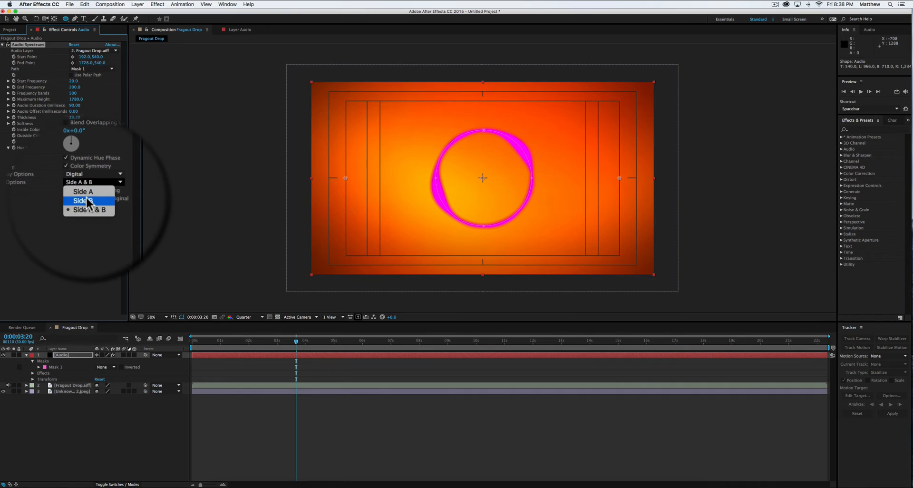
click(85, 200)
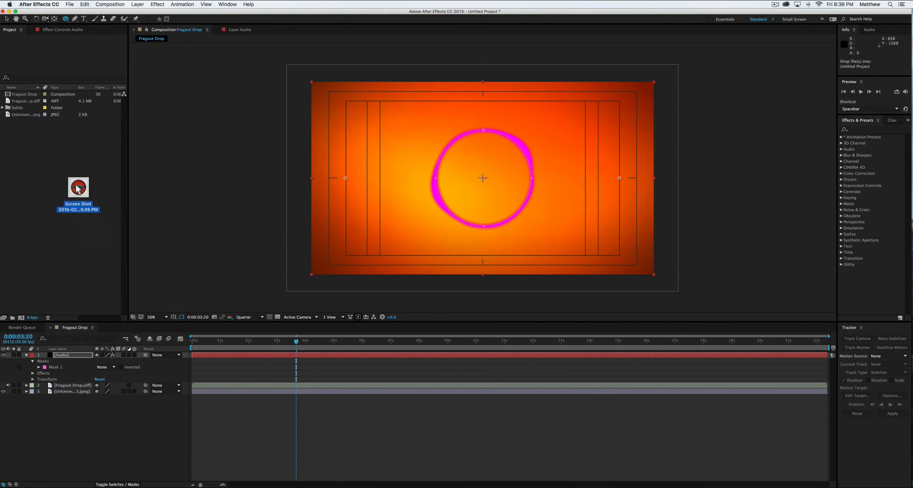
Import the BLUESLIME MUSIC logo image and place it above the background layer.
drag(78, 187, 46, 107)
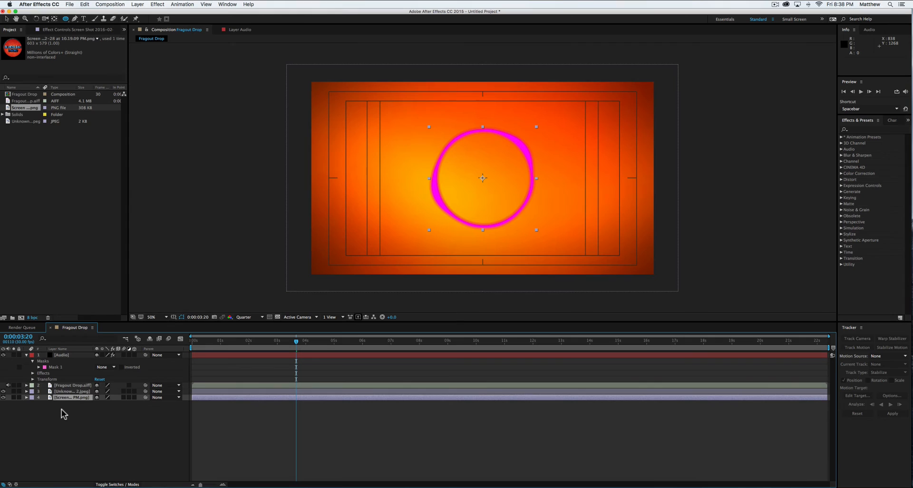
drag(71, 397, 68, 402)
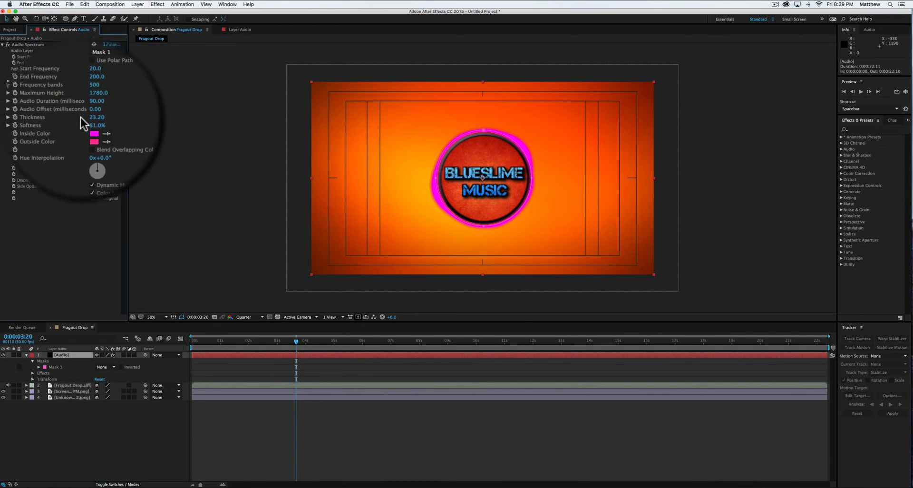
Set the spectrum Inside Color to red and Outside Color to yellow (FFBD04).
click(95, 133)
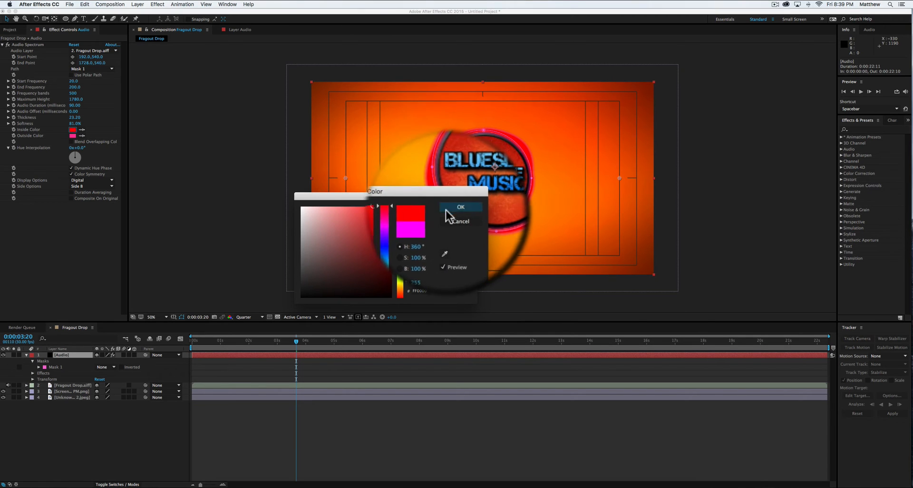
click(460, 208)
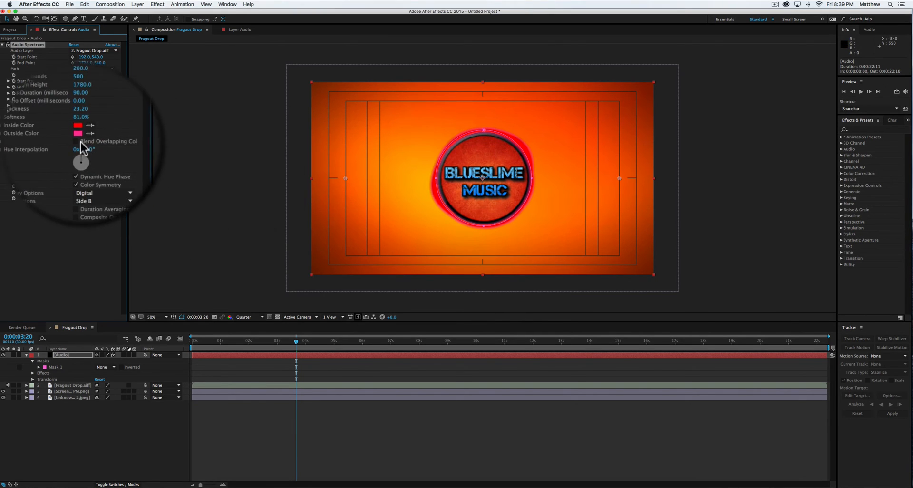
click(81, 136)
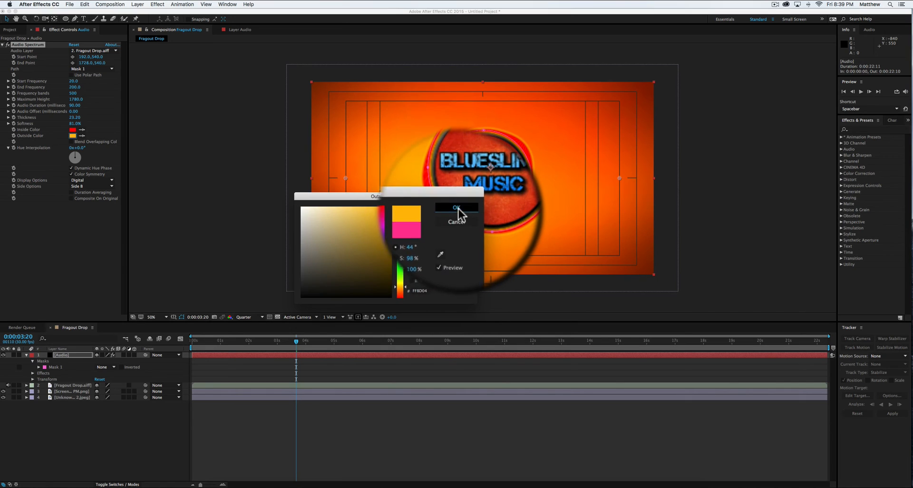
click(456, 207)
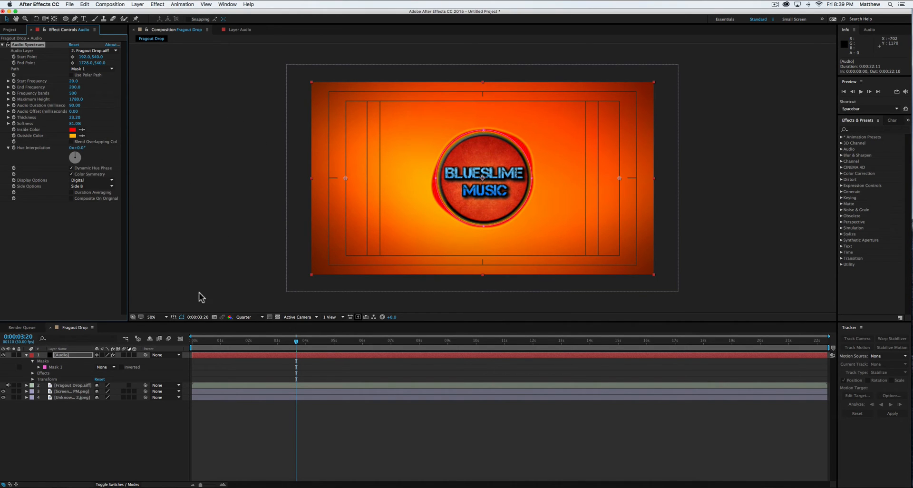
click(182, 317)
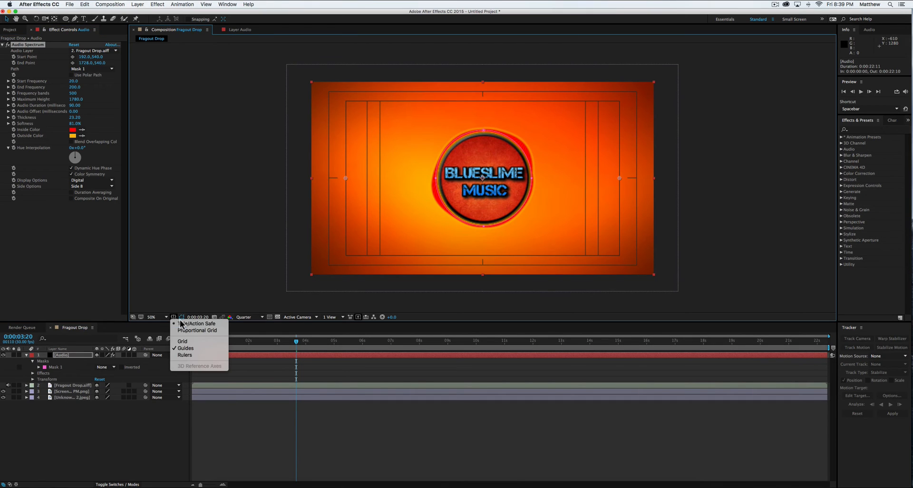
Turn off the Title/Action Safe guides in the viewer.
click(198, 324)
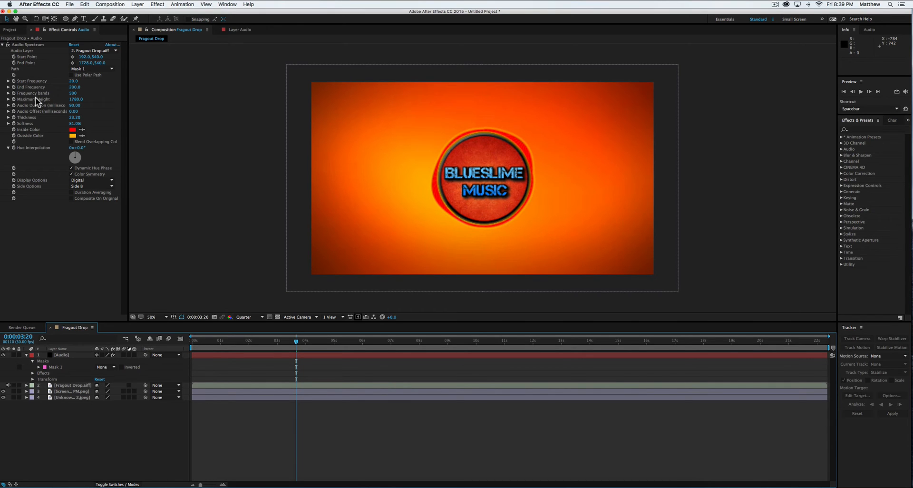
mouse_move(775, 121)
text(mirr)
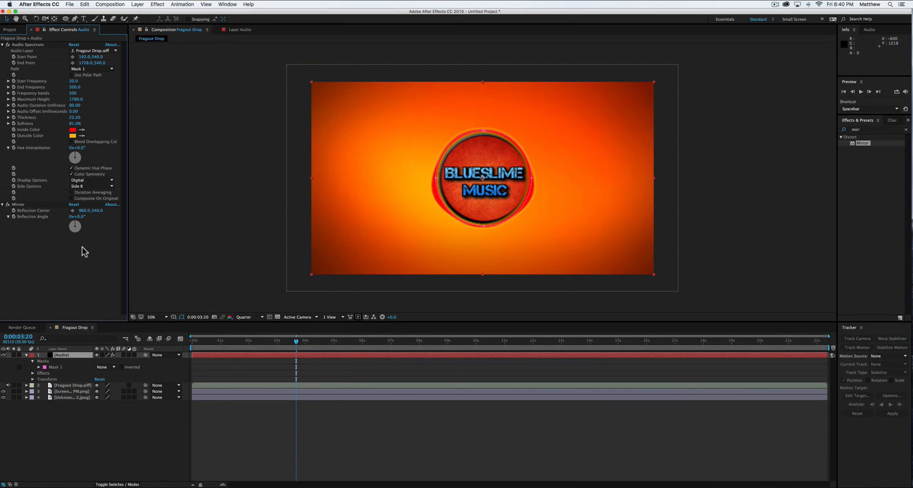
mouse_move(250, 339)
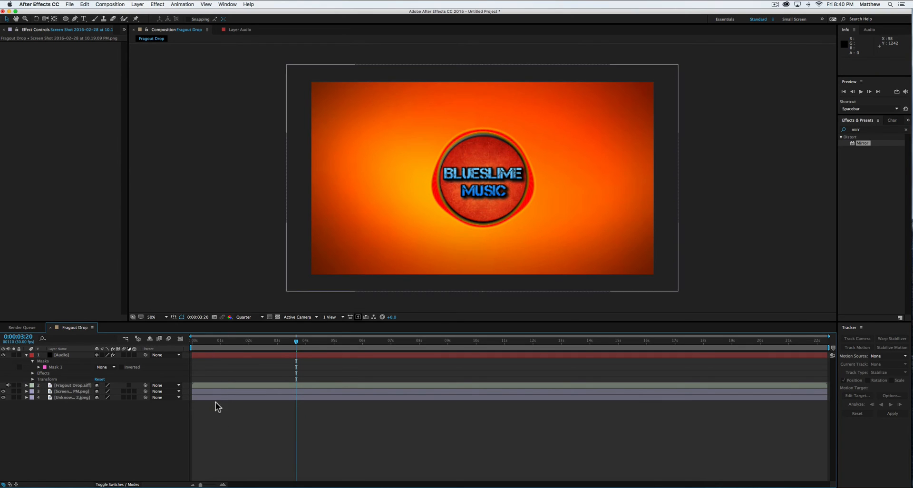
Select the orange gradient background layer, then clear the layer selection.
click(70, 397)
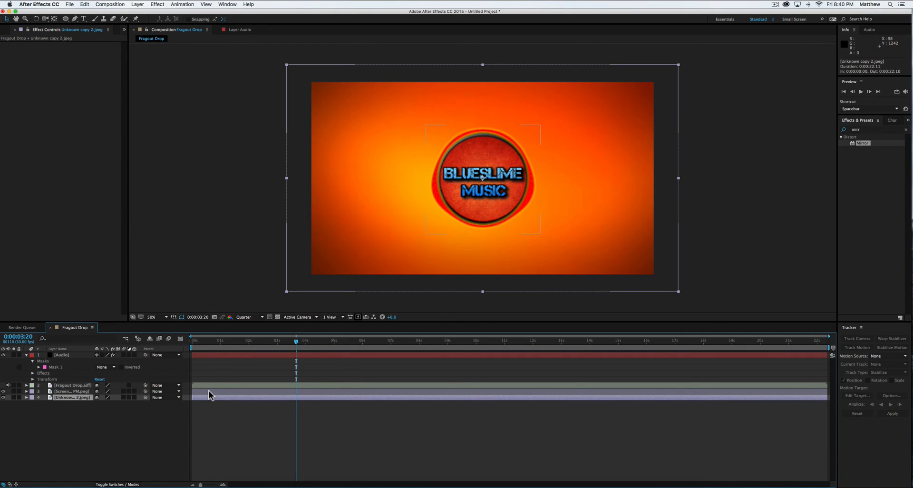
click(72, 390)
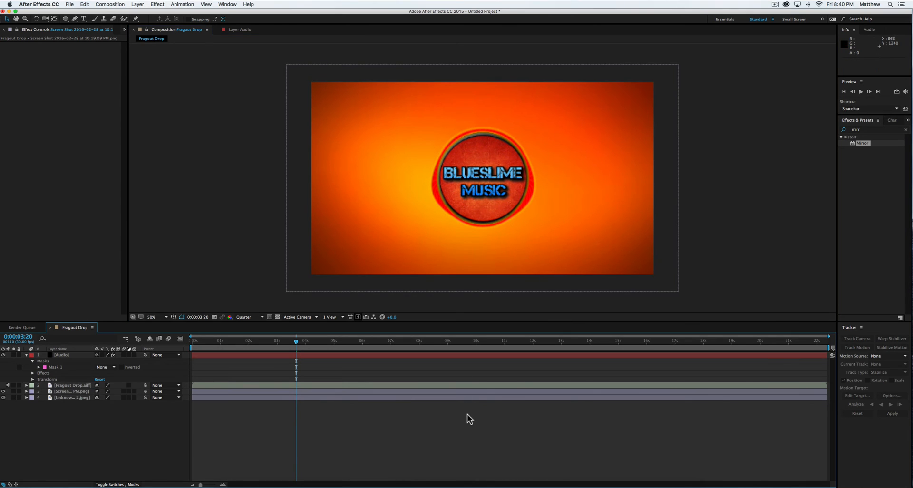
mouse_move(265, 348)
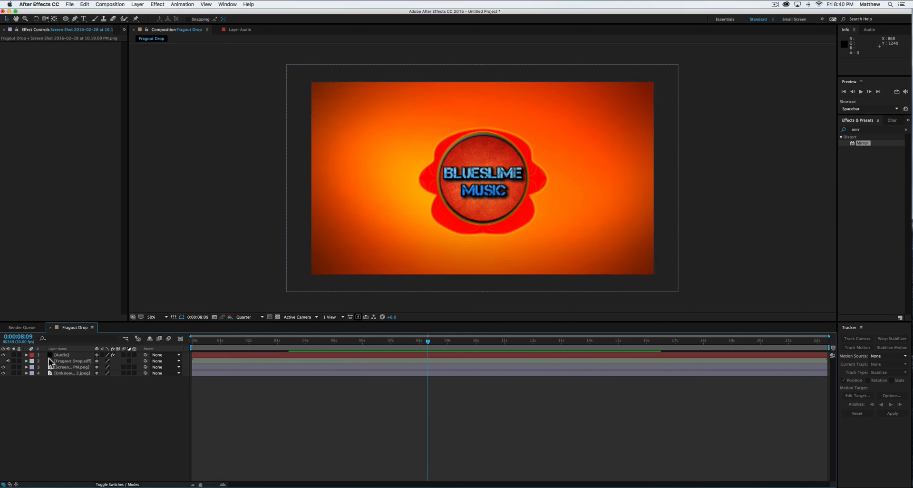
Select the Audio layer and preview the spectrum with End Frequency 500.
click(28, 355)
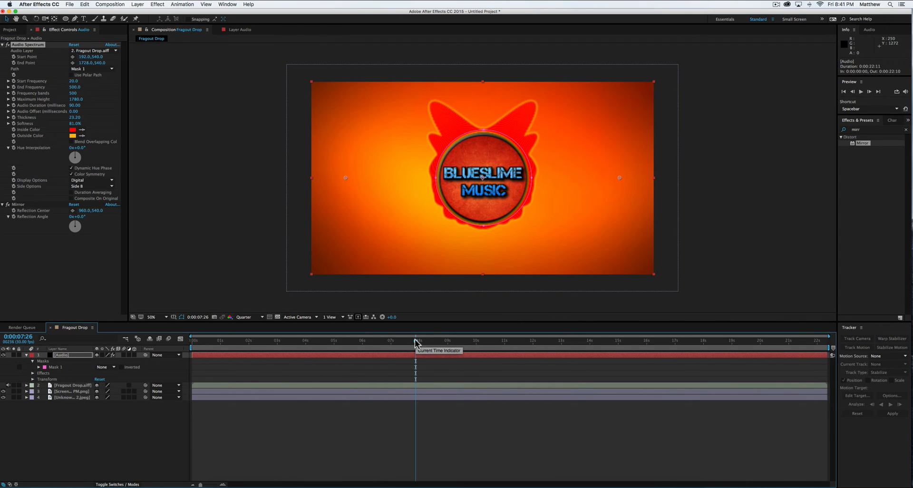
key(space)
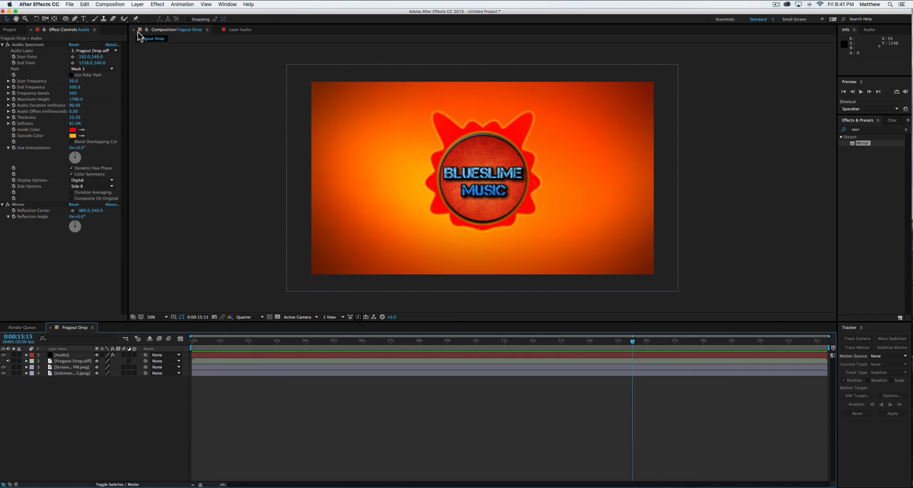
Add the Fragout Drop composition to the Render Queue and render it.
click(109, 5)
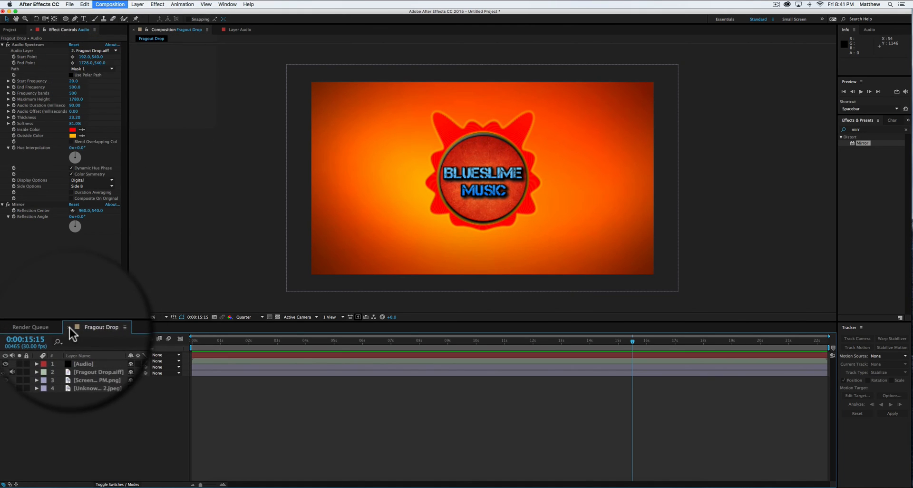
click(28, 326)
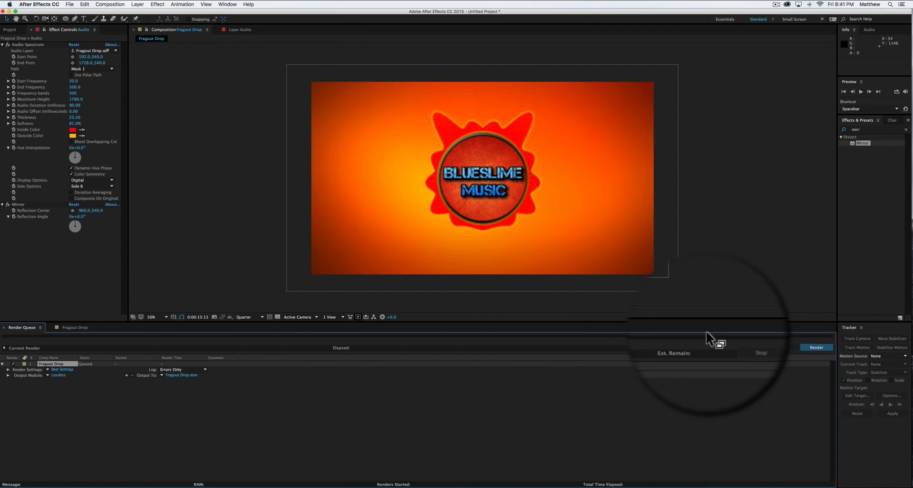
click(816, 347)
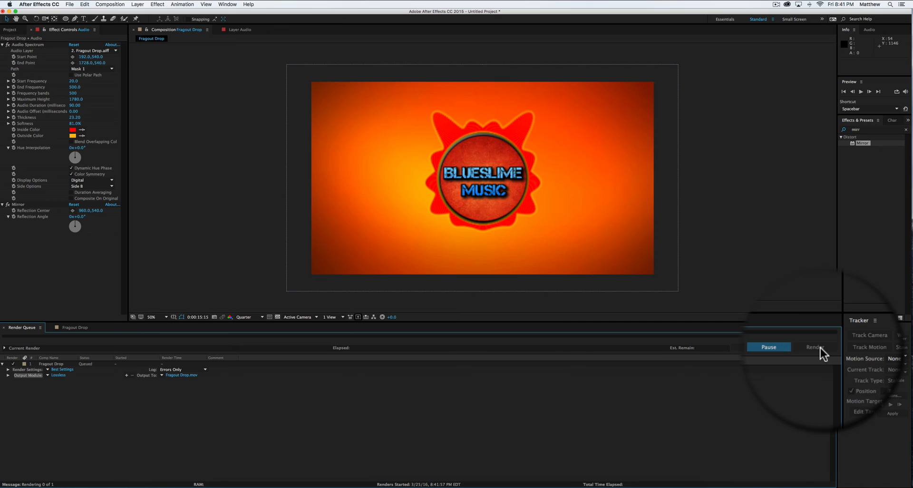
click(814, 348)
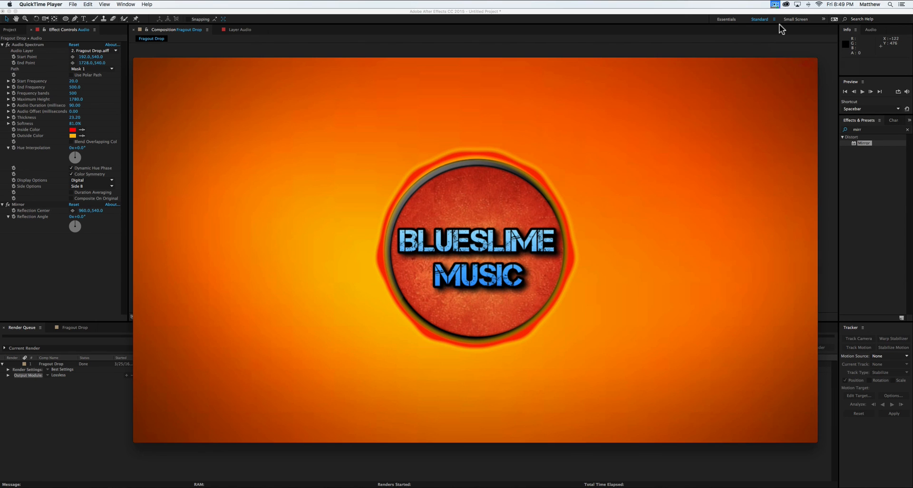
mouse_move(754, 5)
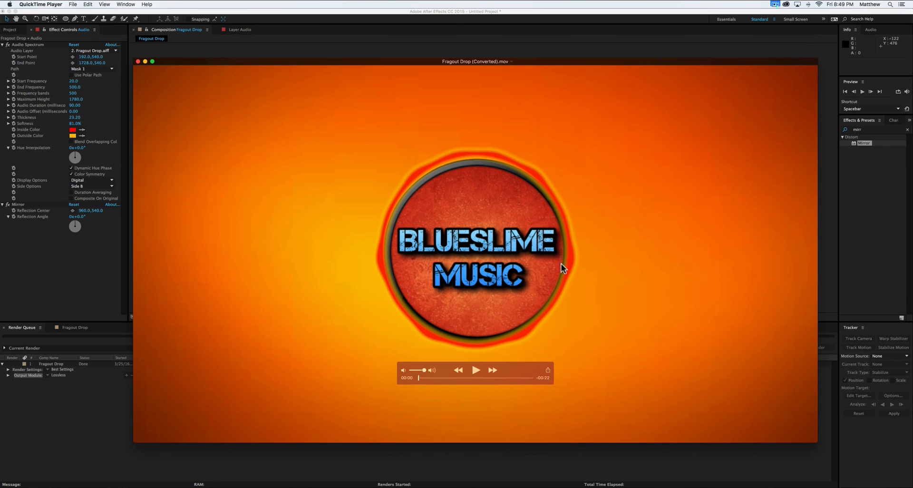
mouse_move(396, 238)
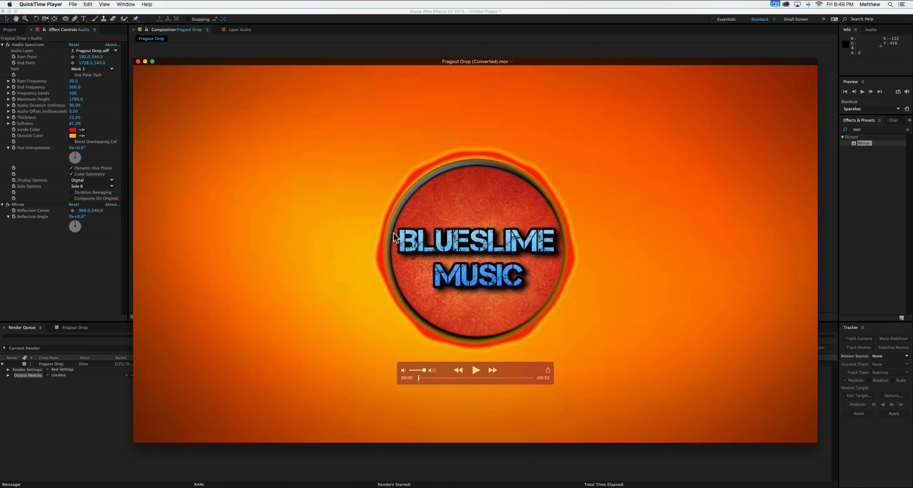
mouse_move(524, 180)
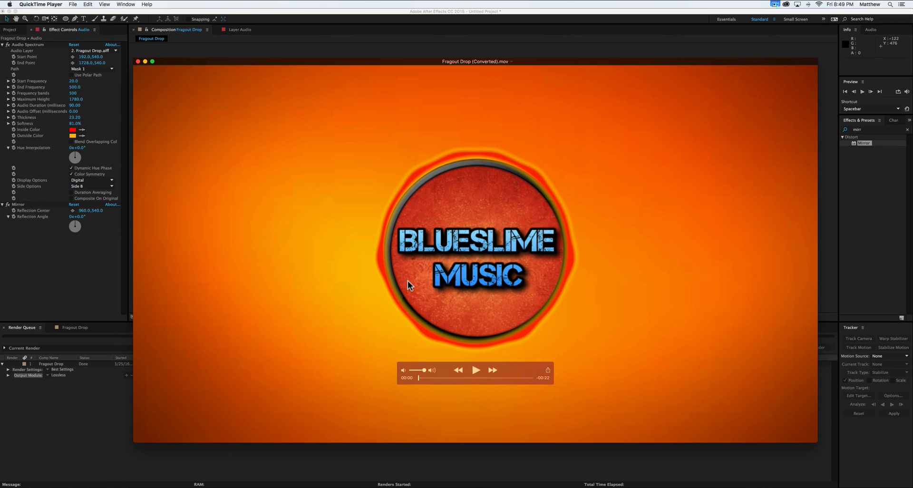
mouse_move(460, 352)
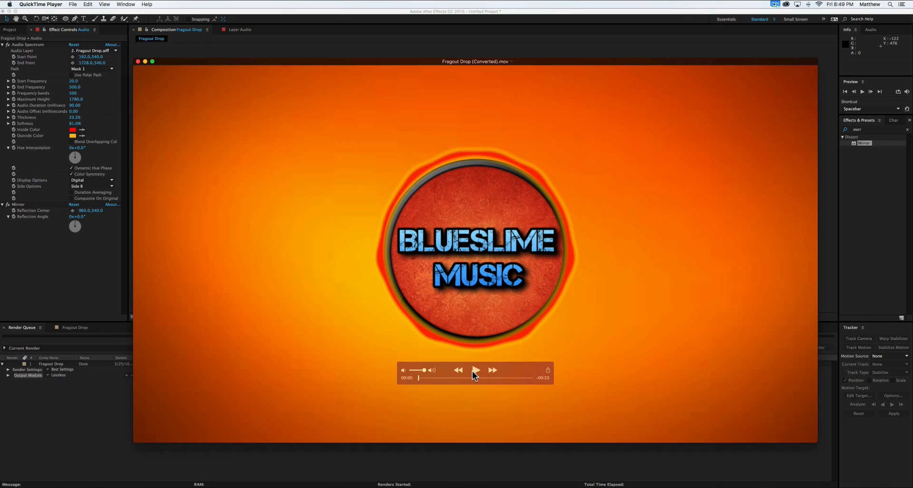
mouse_move(475, 372)
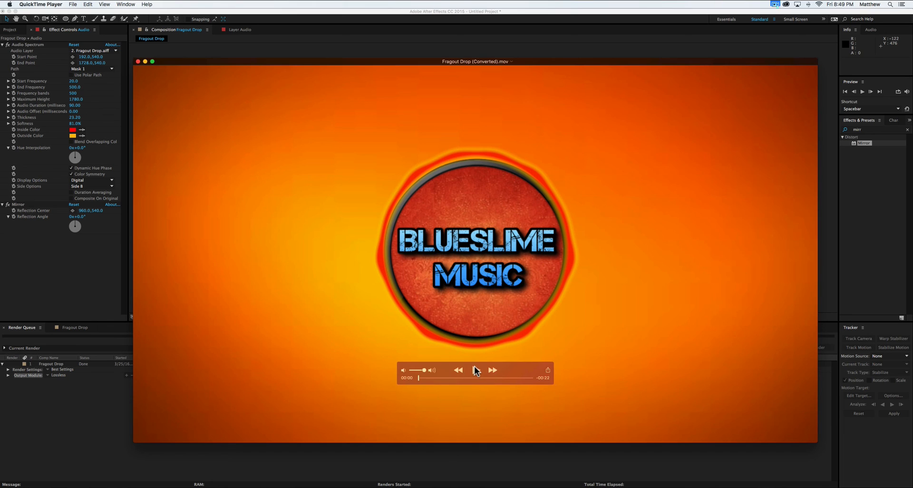
mouse_move(476, 374)
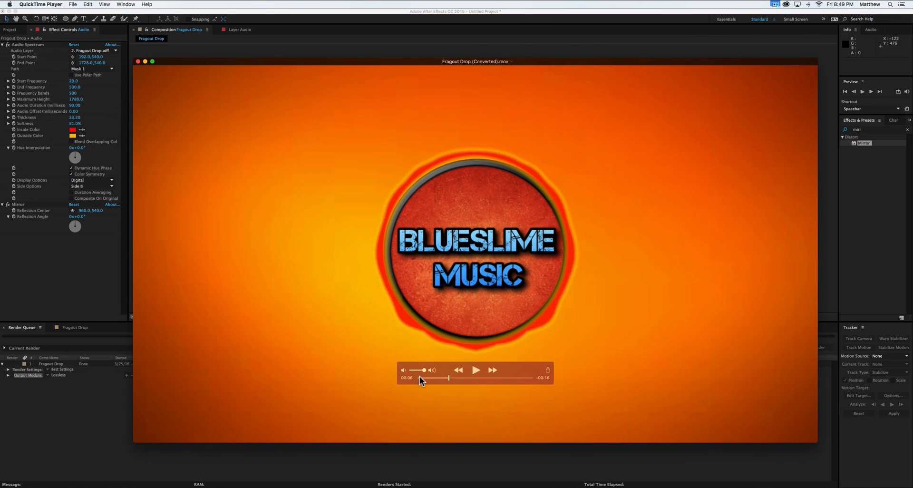
Rewind the rendered Fragout Drop clip to the start and play it again.
drag(448, 377, 397, 377)
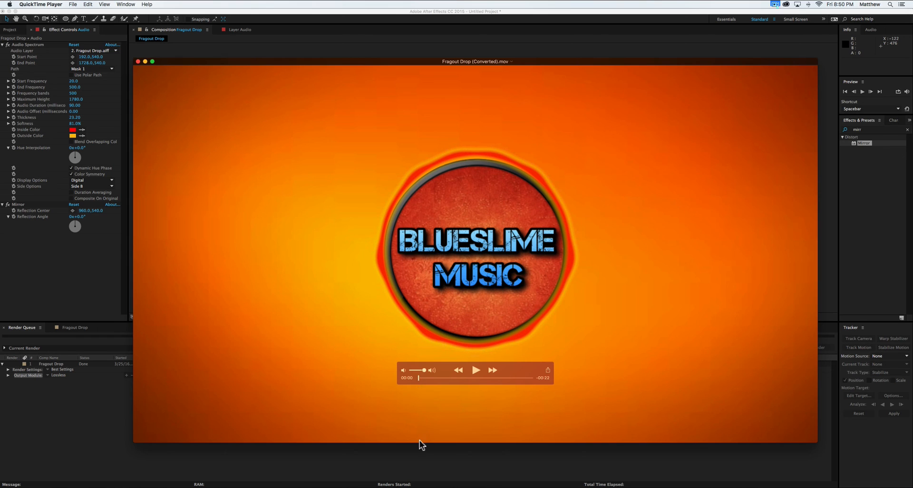
click(476, 369)
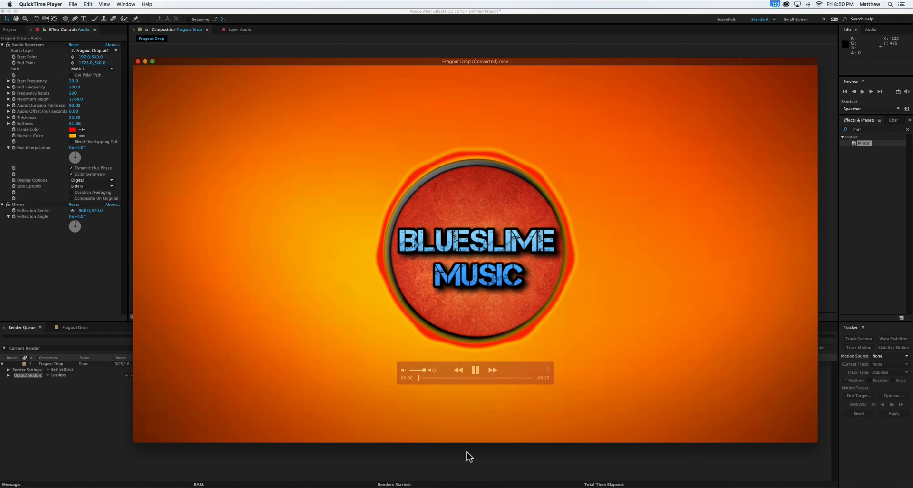